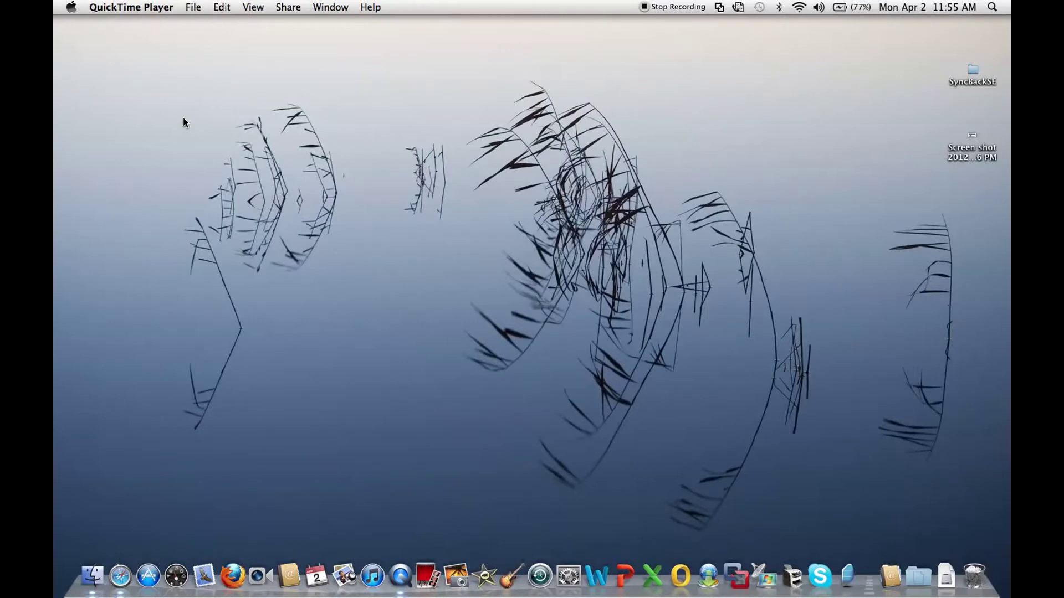
{"action": "mouse_move", "coordinate": [466, 276]}
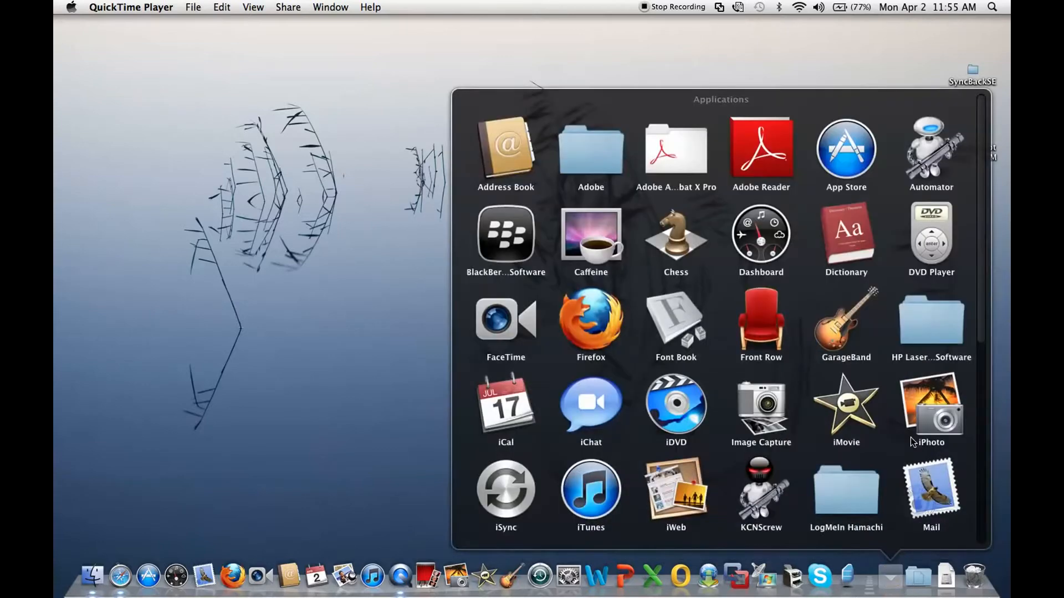
- Open Applications in Finder and go into the MineCraft folder
{"action": "scroll", "scroll_direction": "down", "scroll_amount": 3}
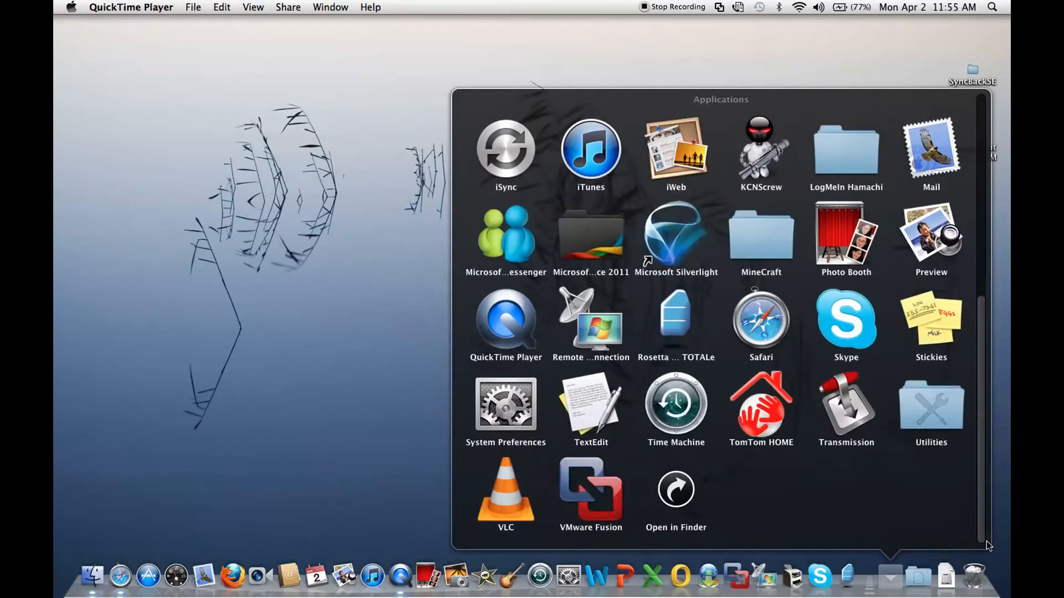
{"action": "left_click", "coordinate": [676, 489]}
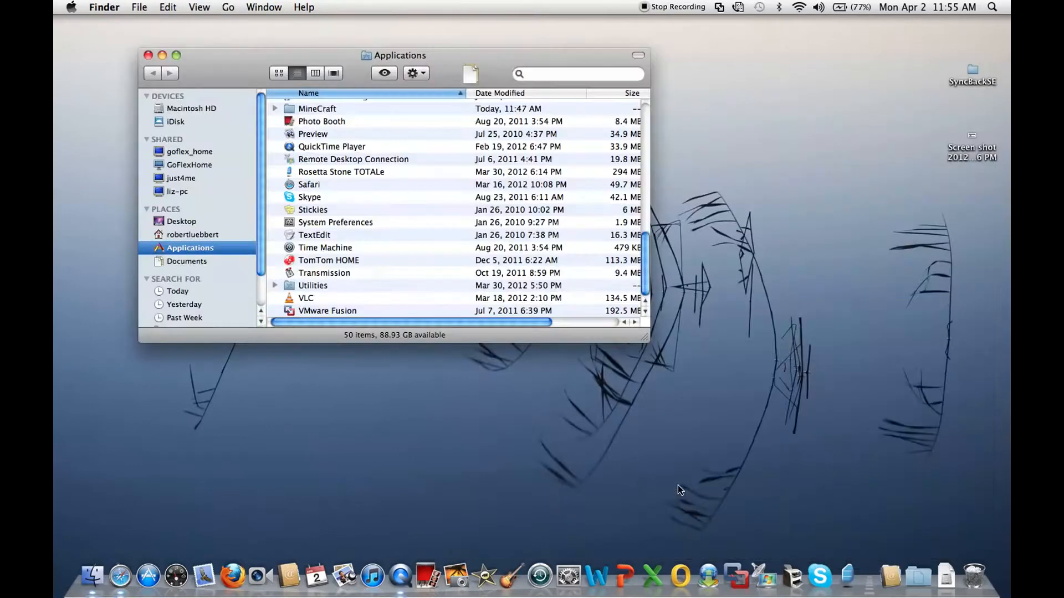
{"action": "mouse_move", "coordinate": [424, 93]}
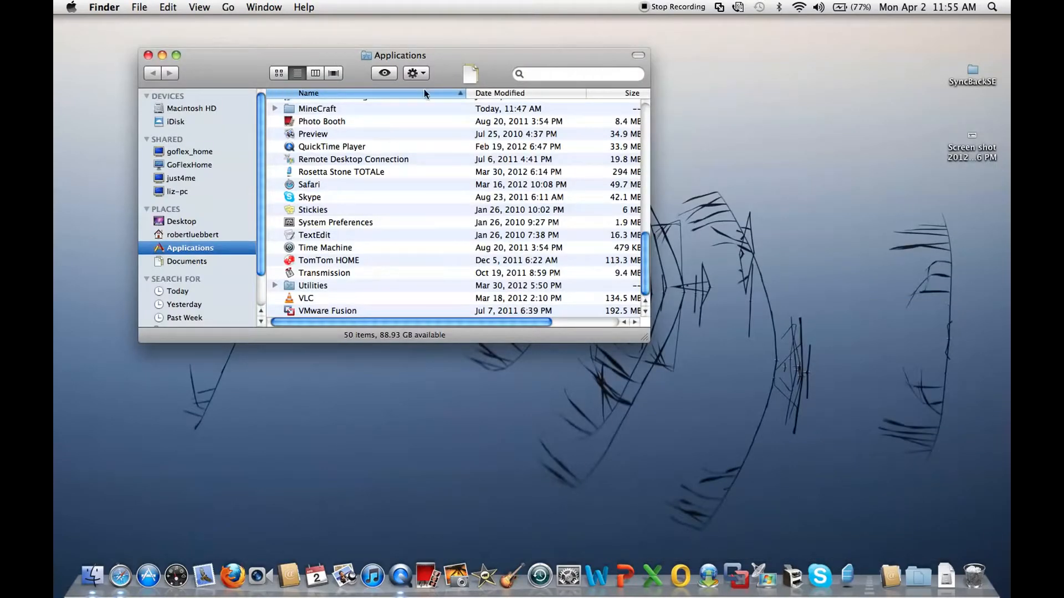
{"action": "left_click", "coordinate": [317, 109]}
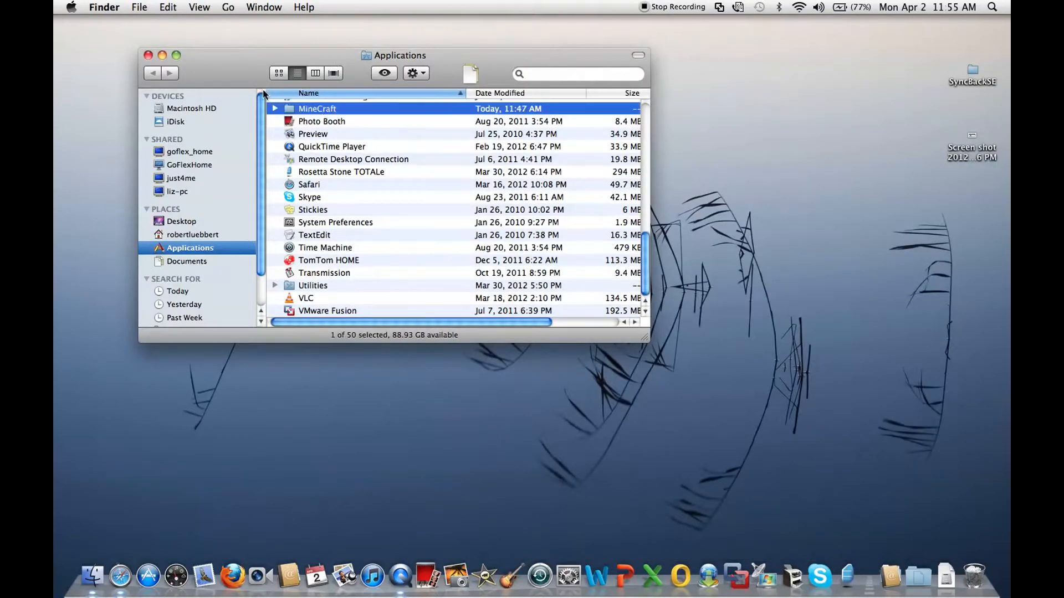
{"action": "left_click", "coordinate": [275, 108]}
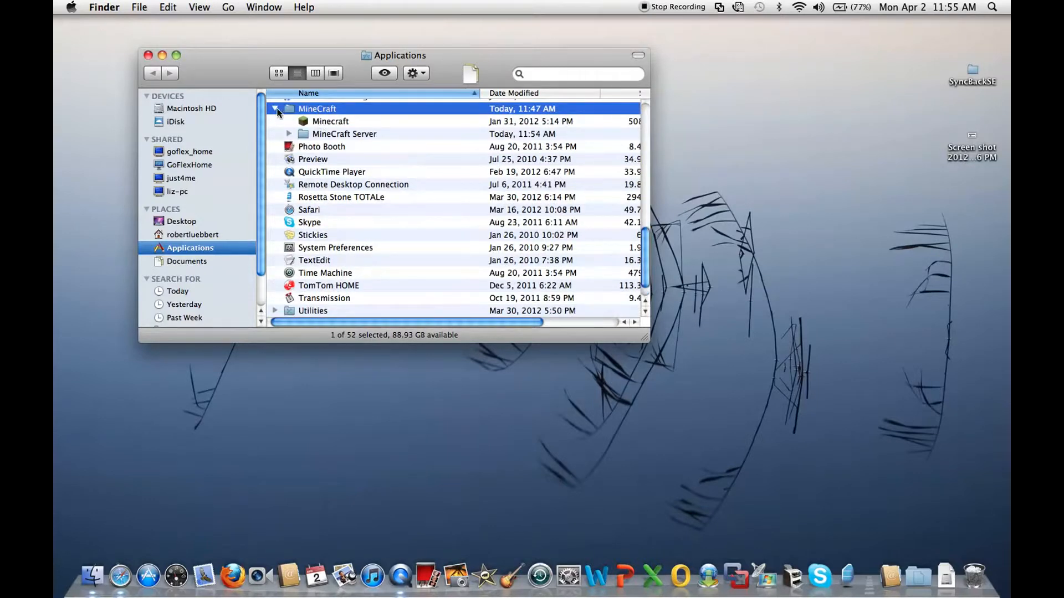
{"action": "double_click", "coordinate": [317, 109]}
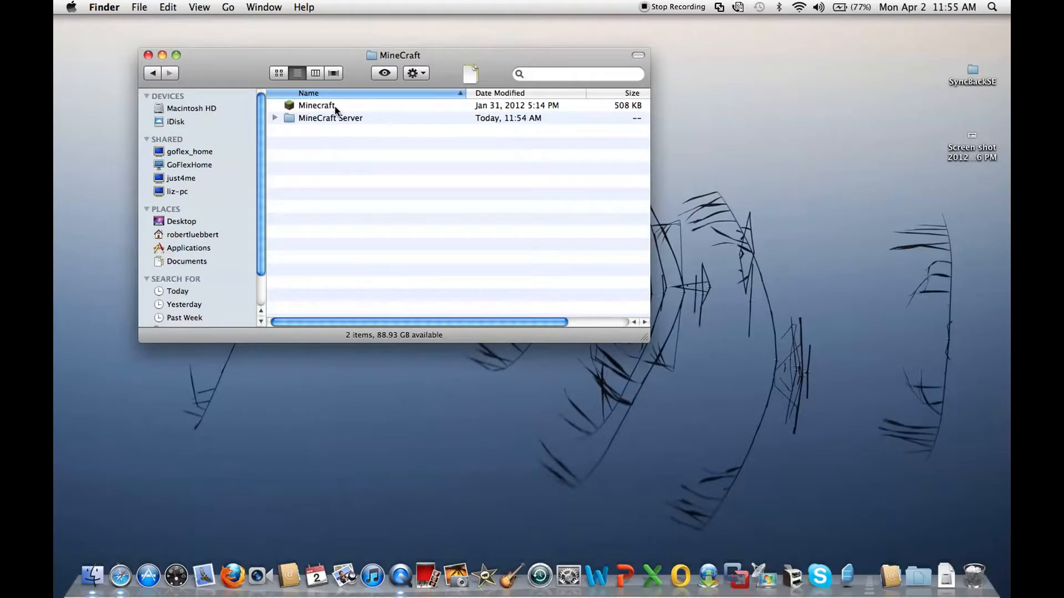
- Open the MineCraft Server folder holding minecraft_server.jar
{"action": "left_click", "coordinate": [330, 118]}
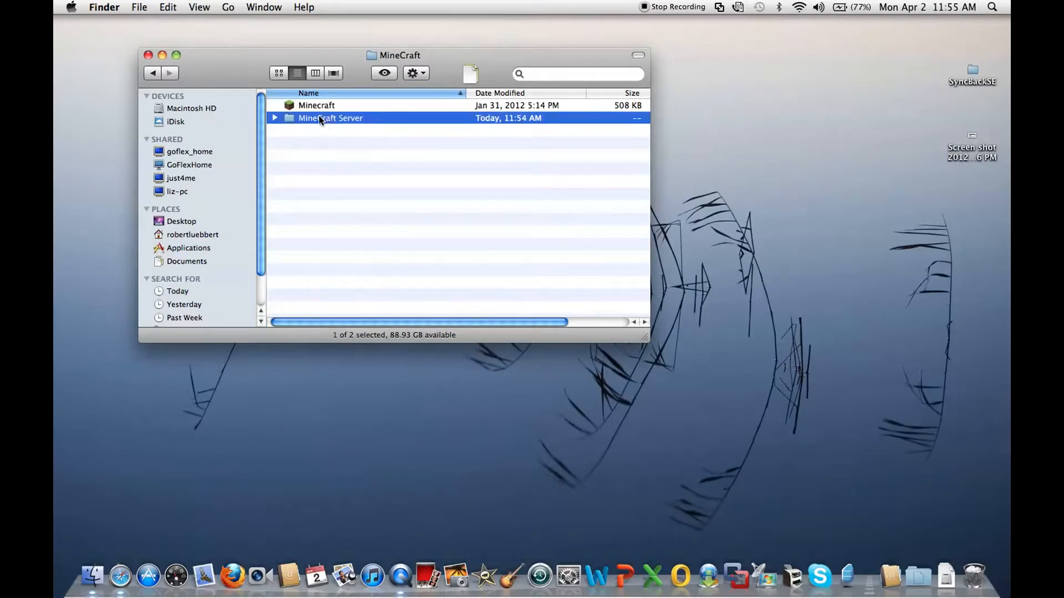
{"action": "left_click", "coordinate": [273, 118]}
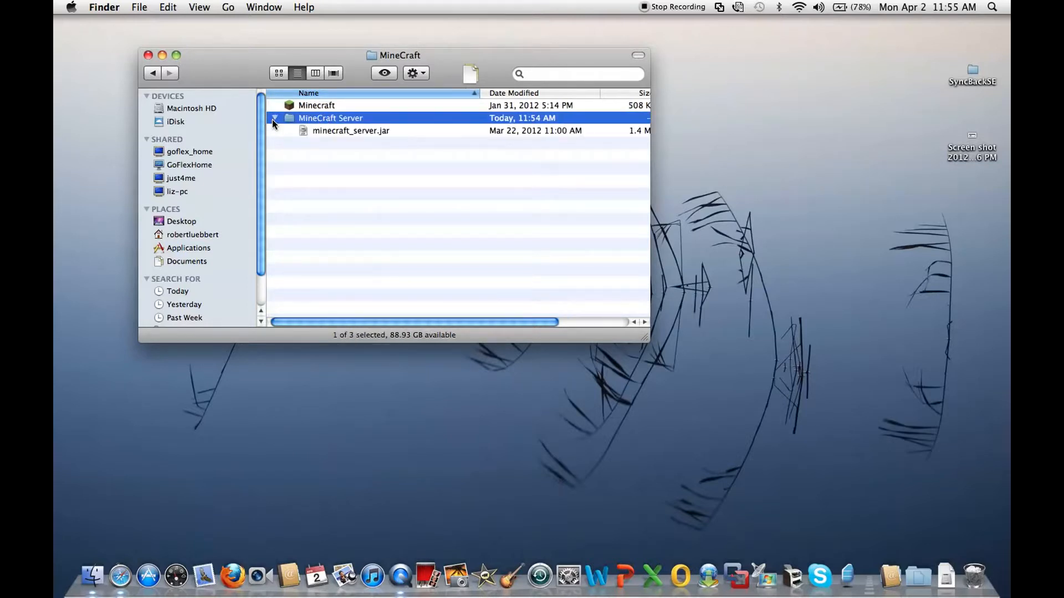
{"action": "double_click", "coordinate": [330, 117]}
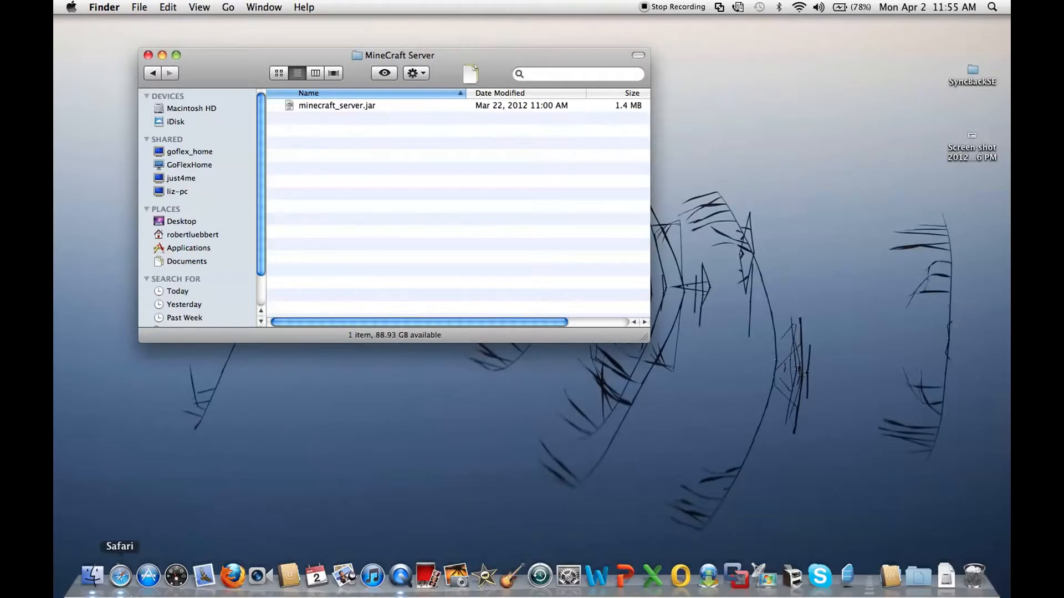
- Load minecraft.net in Safari, then return to the MineCraft Server folder in Finder
{"action": "left_click", "coordinate": [119, 576]}
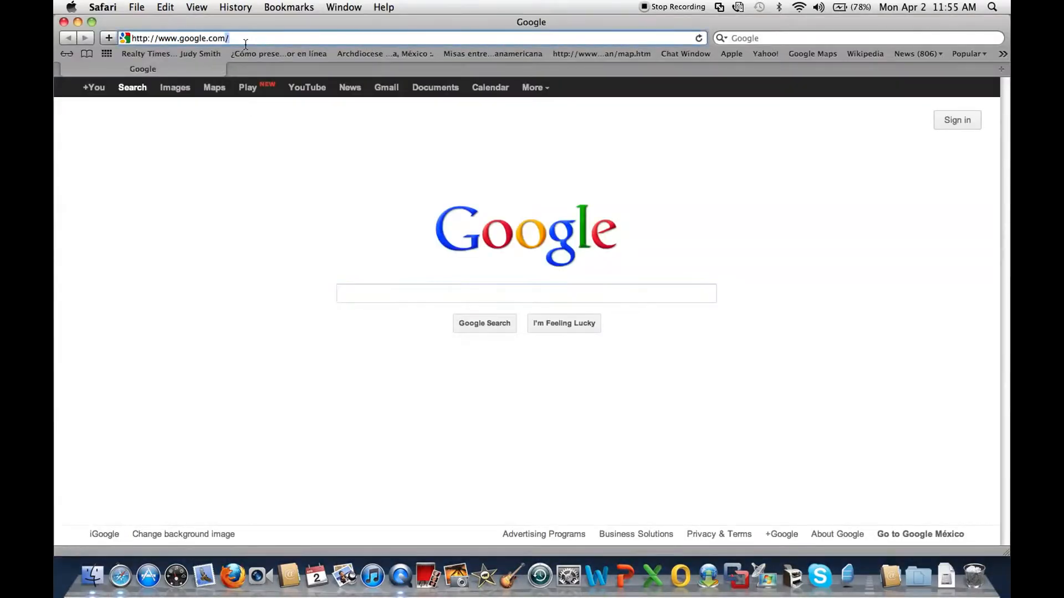
{"action": "type", "text": "minecraft"}
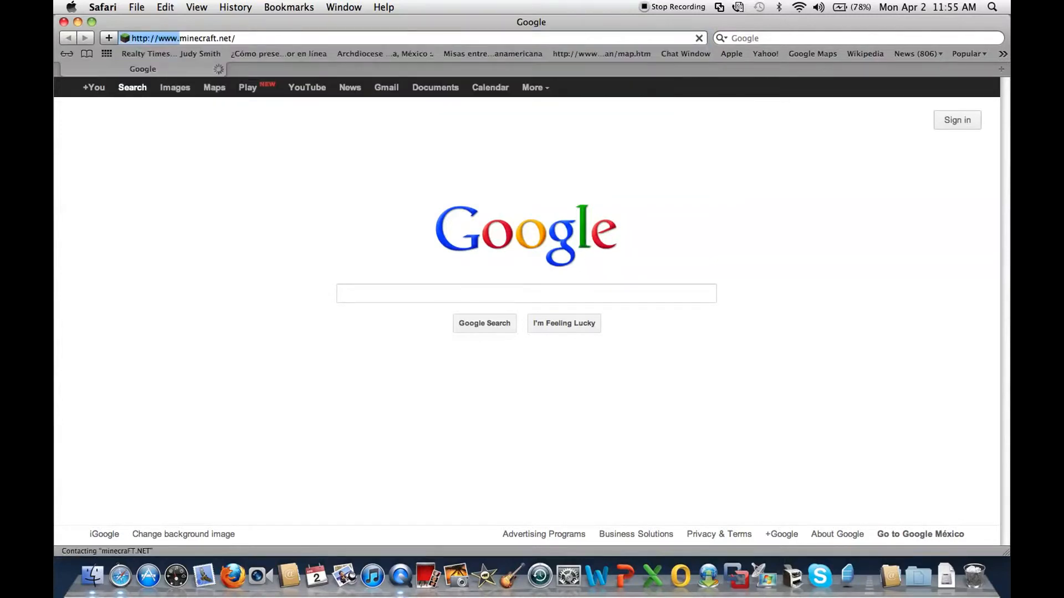
{"action": "key", "text": "Return"}
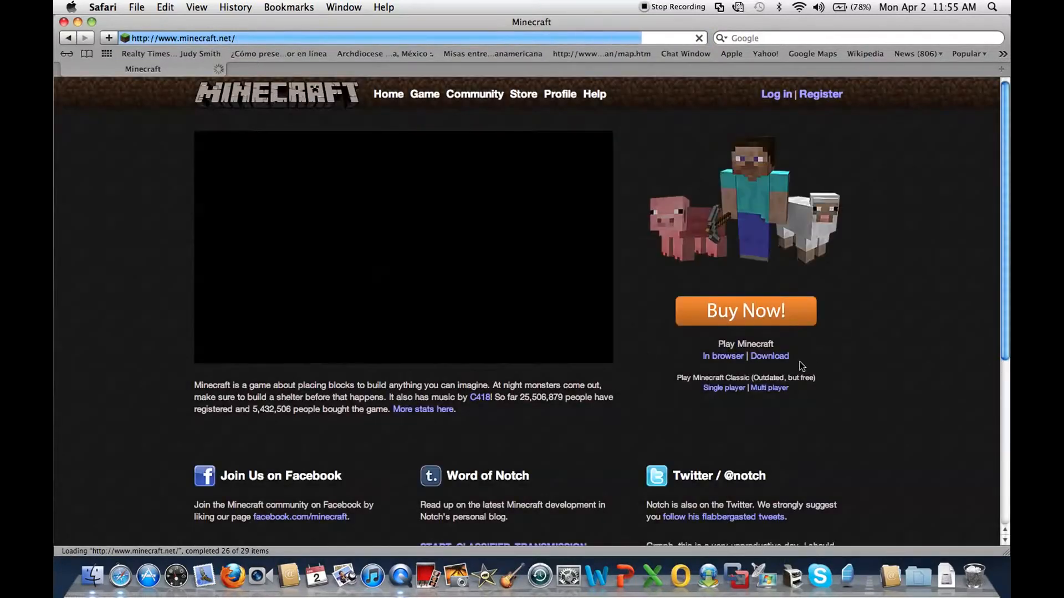
{"action": "left_click", "coordinate": [769, 355]}
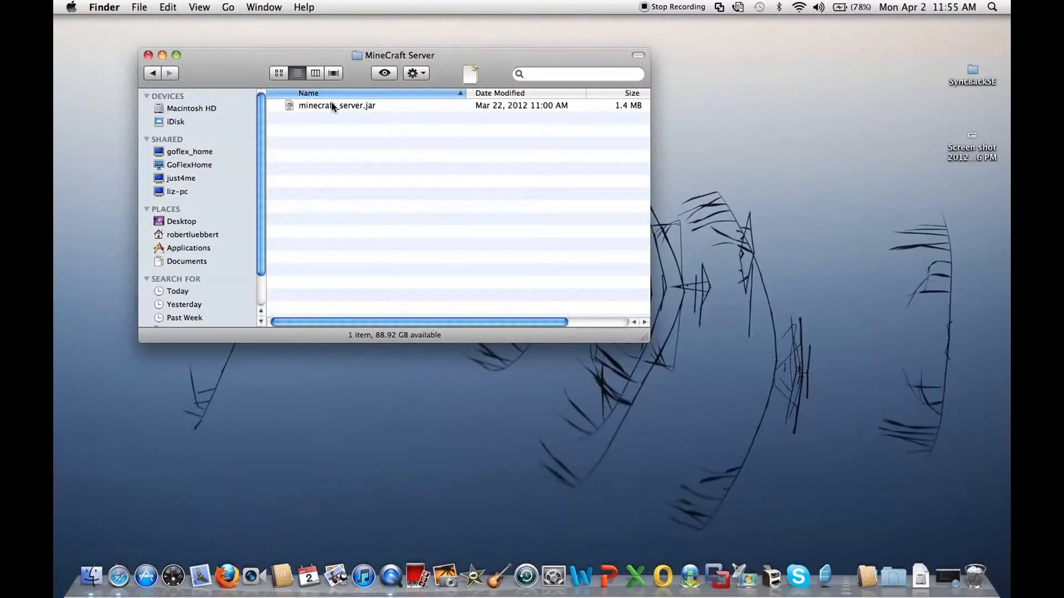
- Launch minecraft_server.jar so the server starts generating its world, then switch to Safari
{"action": "double_click", "coordinate": [337, 106]}
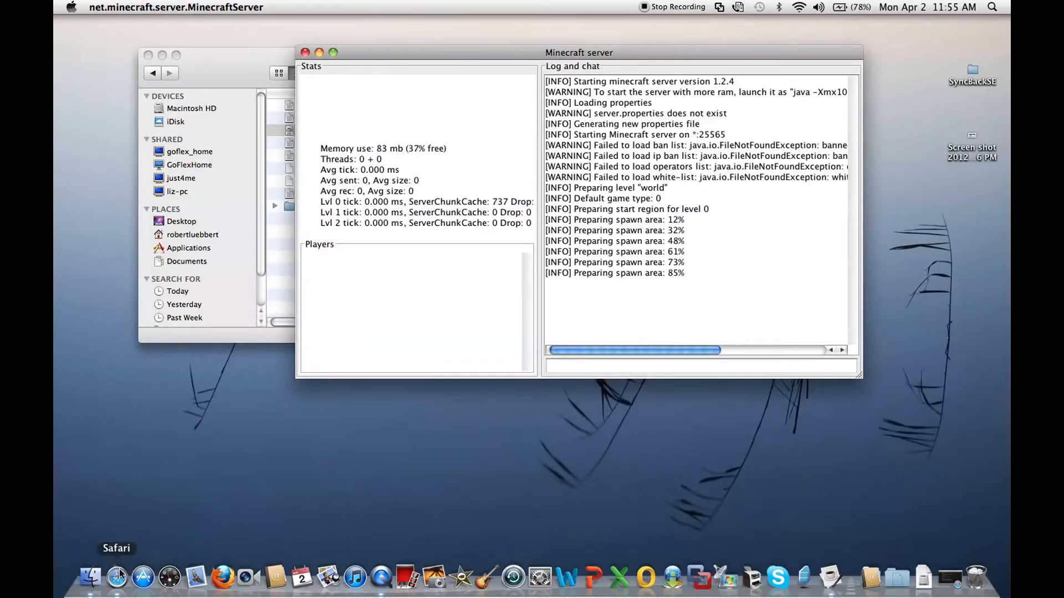
{"action": "left_click", "coordinate": [226, 579]}
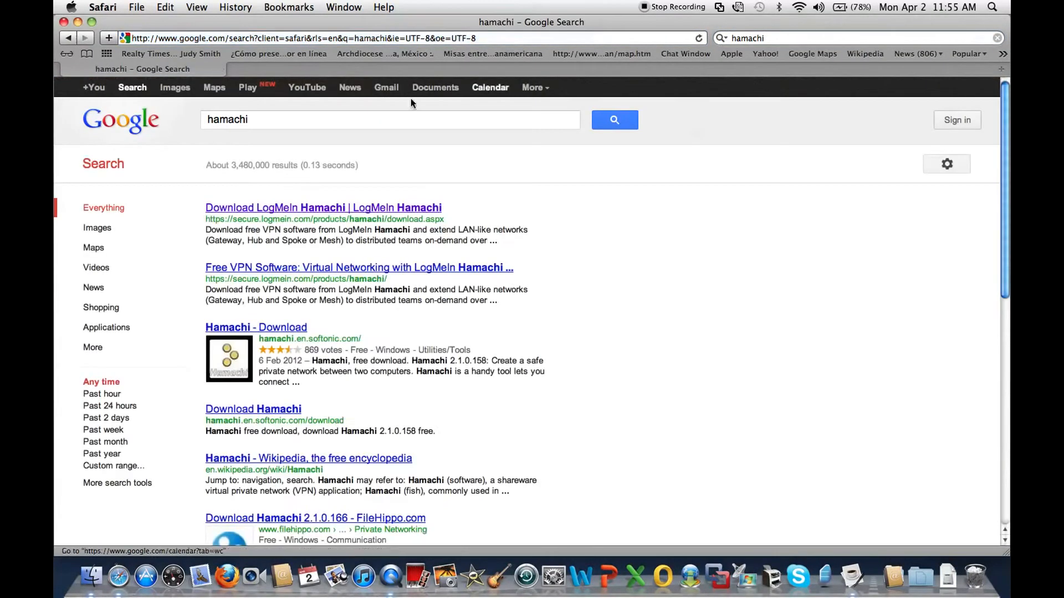
- View the Google results for hamachi listing LogMeIn Hamachi downloads
{"action": "left_click", "coordinate": [322, 207]}
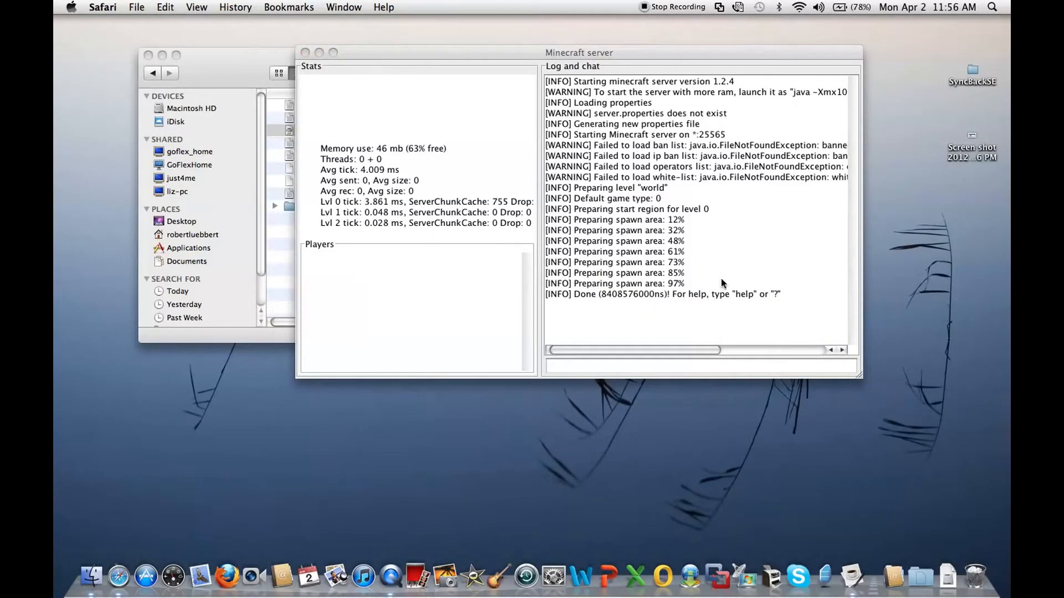
- Stop the server with the stop command so it writes server.properties and the world folder
{"action": "type", "text": "s"}
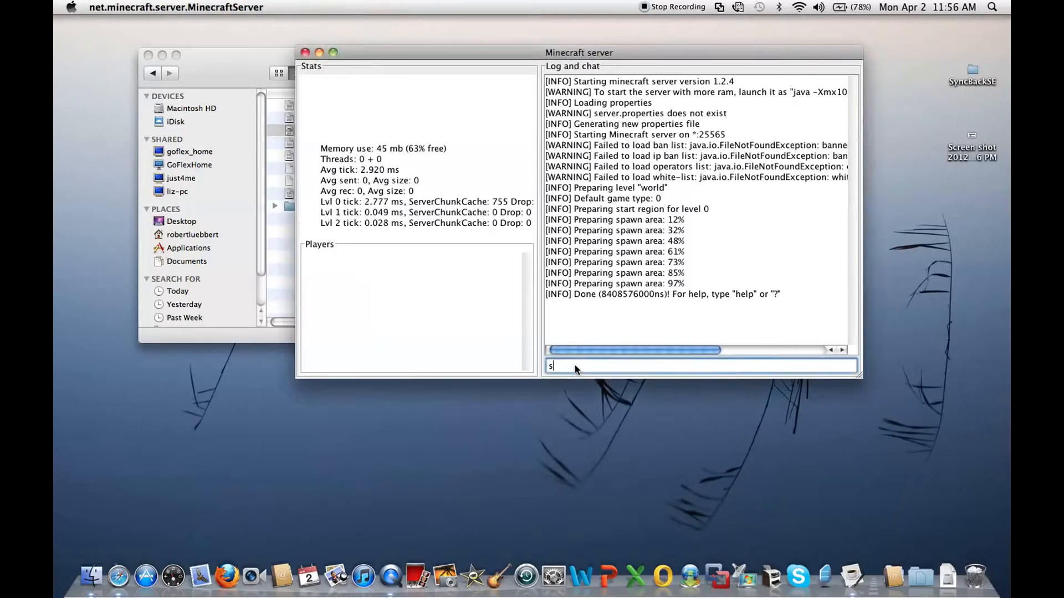
{"action": "key", "text": "Return"}
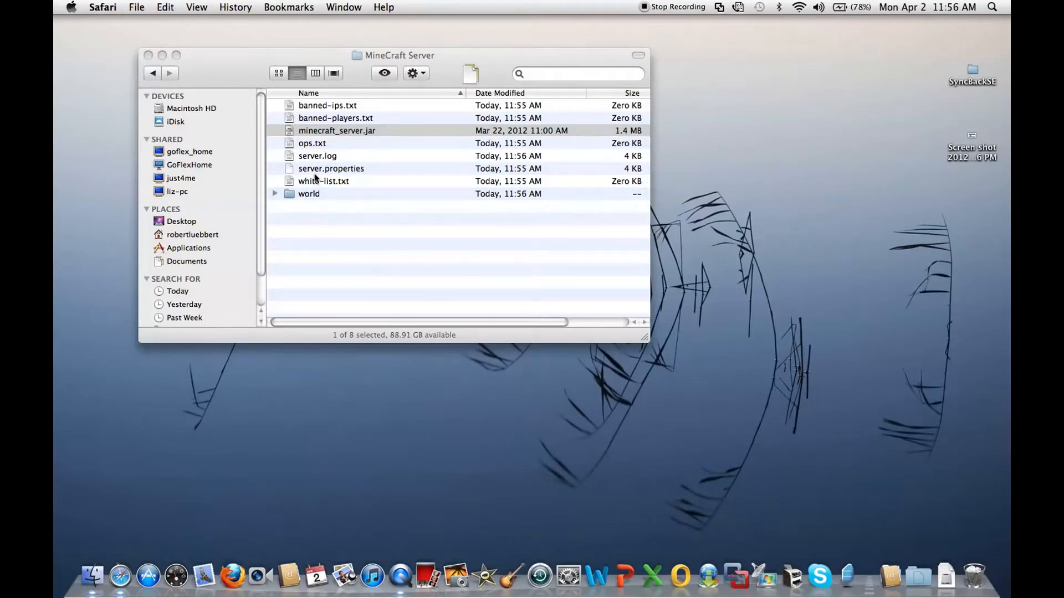
- Open server.properties with TextEdit, set to always open with it
{"action": "left_click", "coordinate": [331, 168]}
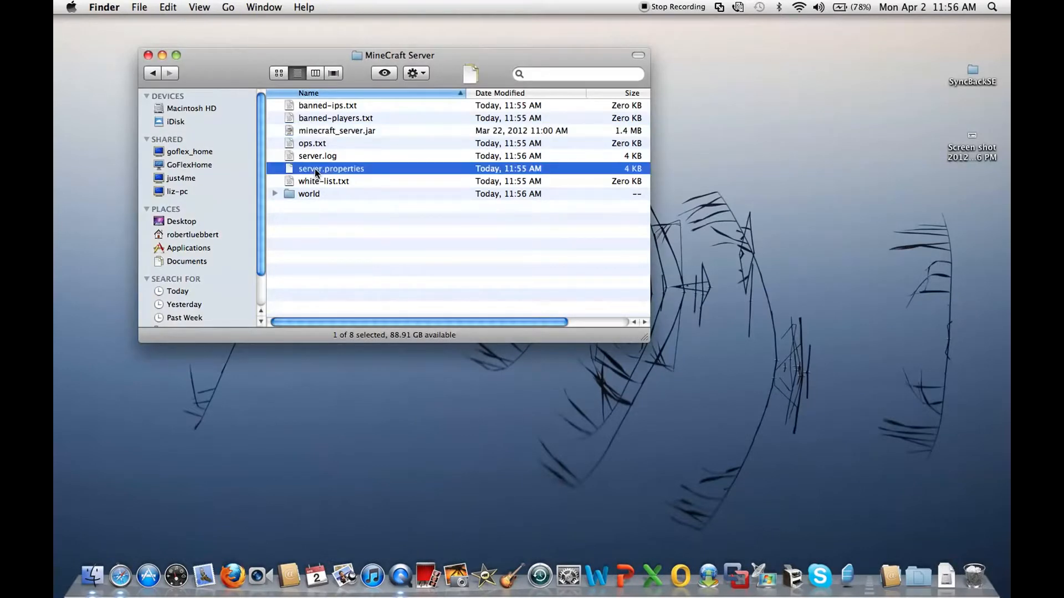
{"action": "right_click", "coordinate": [332, 168]}
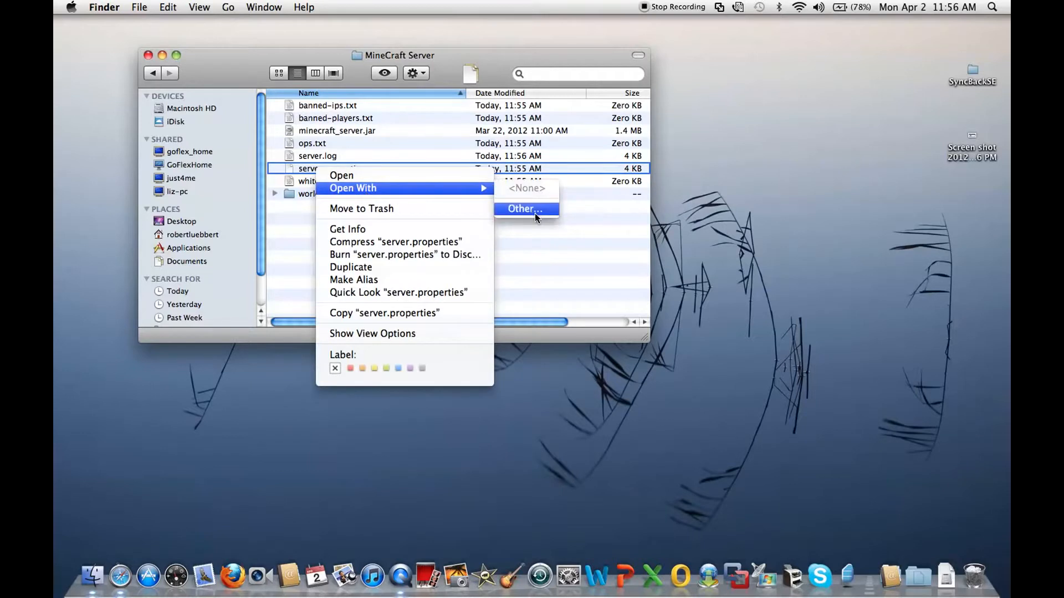
{"action": "left_click", "coordinate": [523, 209]}
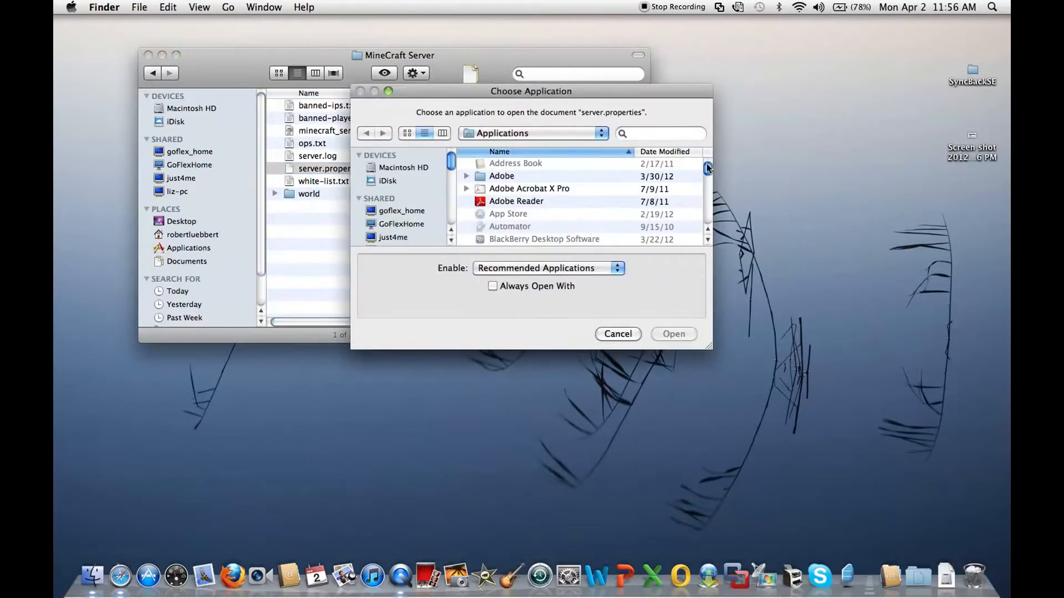
{"action": "left_click", "coordinate": [505, 169]}
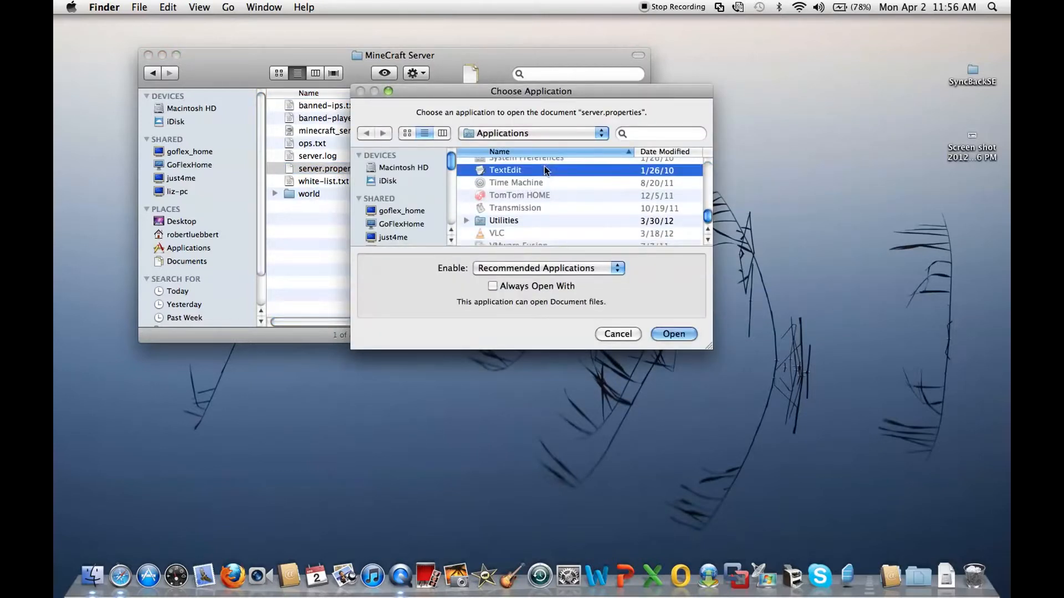
{"action": "left_click", "coordinate": [492, 286]}
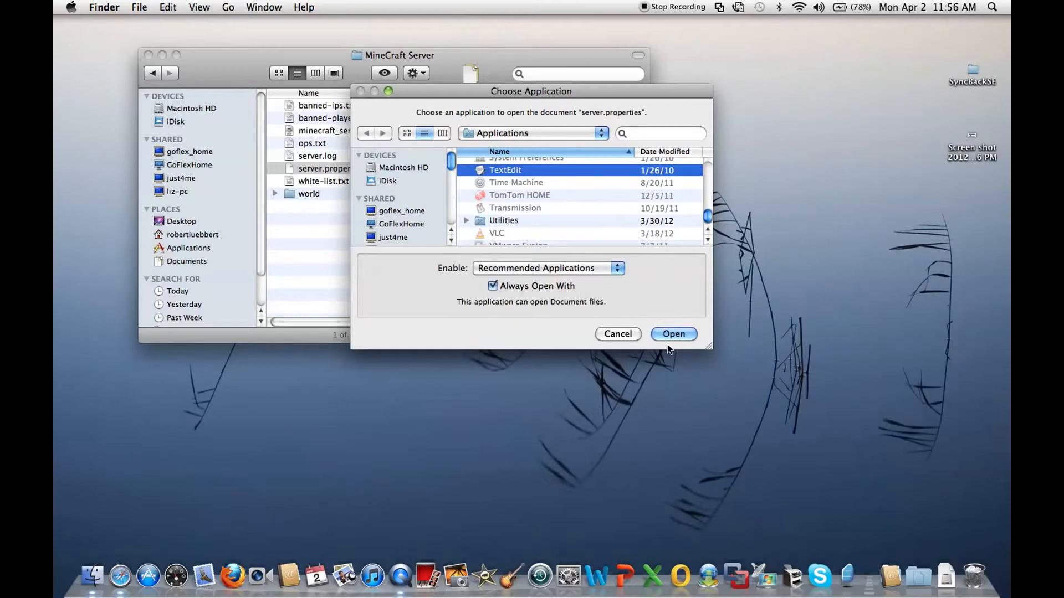
{"action": "left_click", "coordinate": [673, 334]}
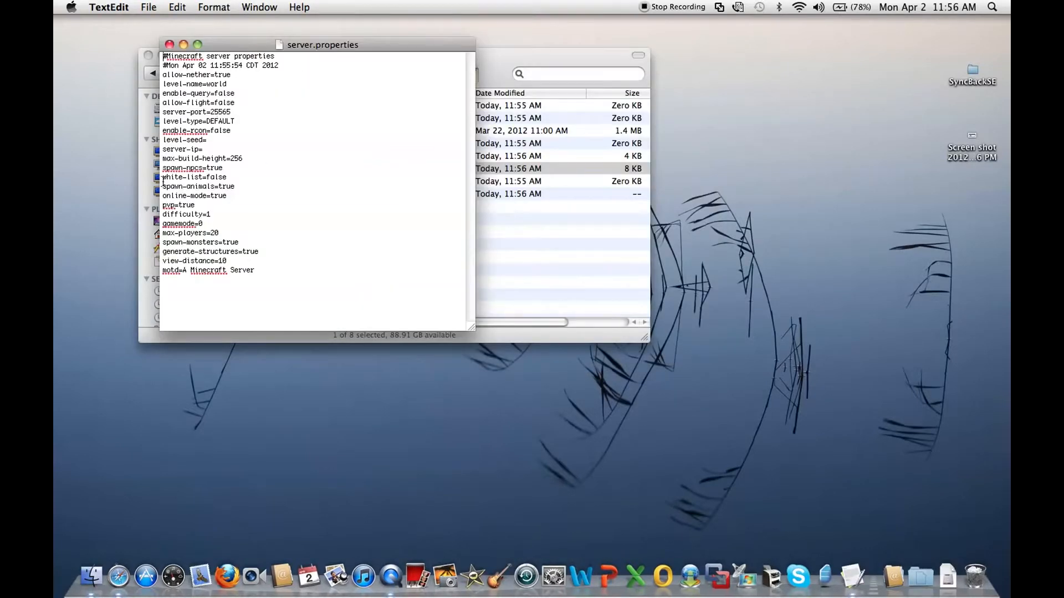
{"action": "mouse_move", "coordinate": [893, 578]}
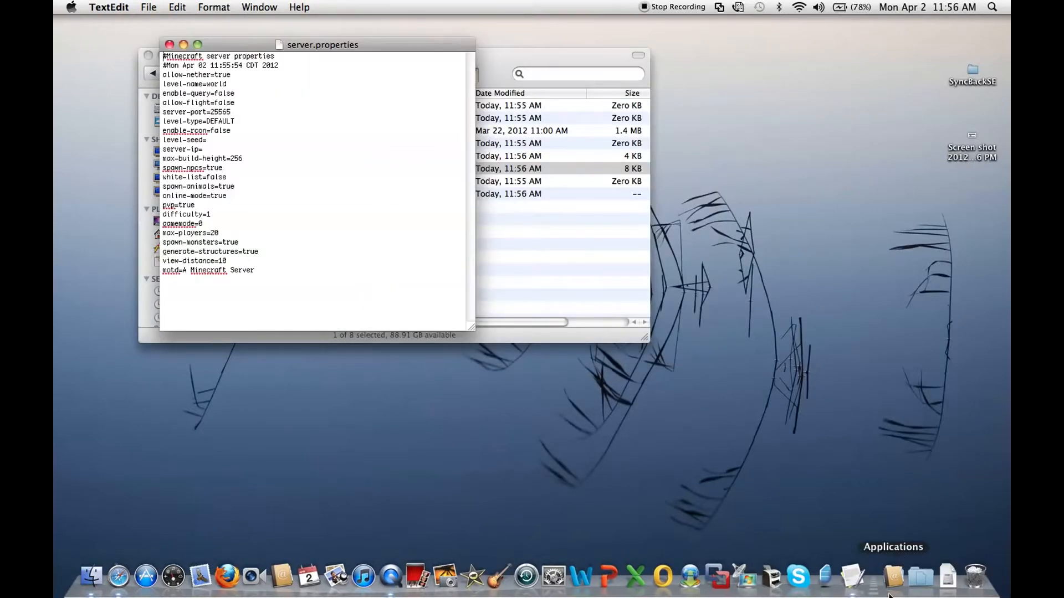
- Launch LogMeIn Hamachi and create a new network named Zmadmonkey Mac with a password
{"action": "left_click", "coordinate": [893, 578]}
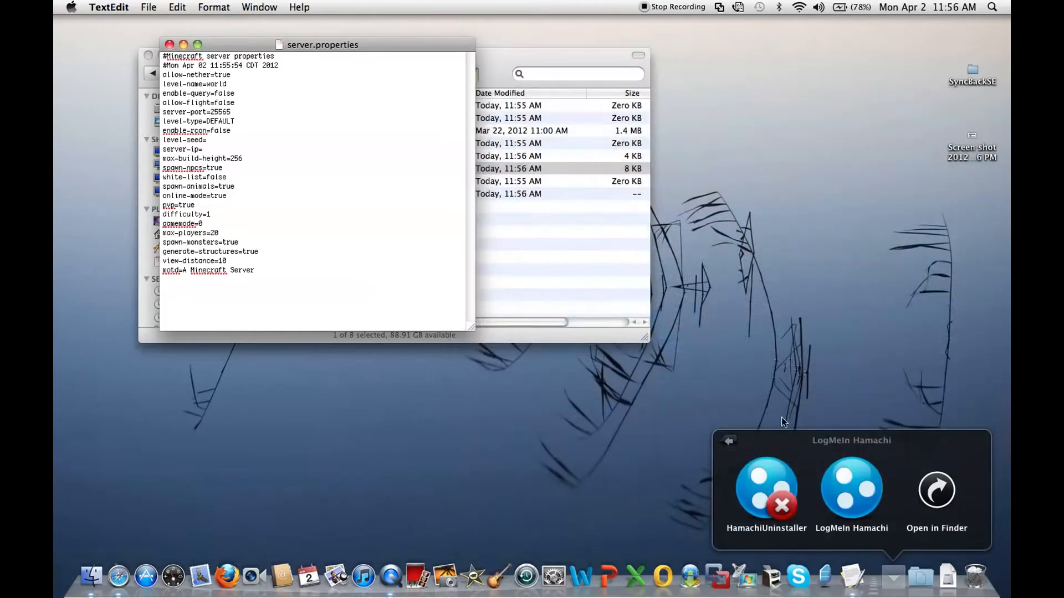
{"action": "left_click", "coordinate": [851, 490]}
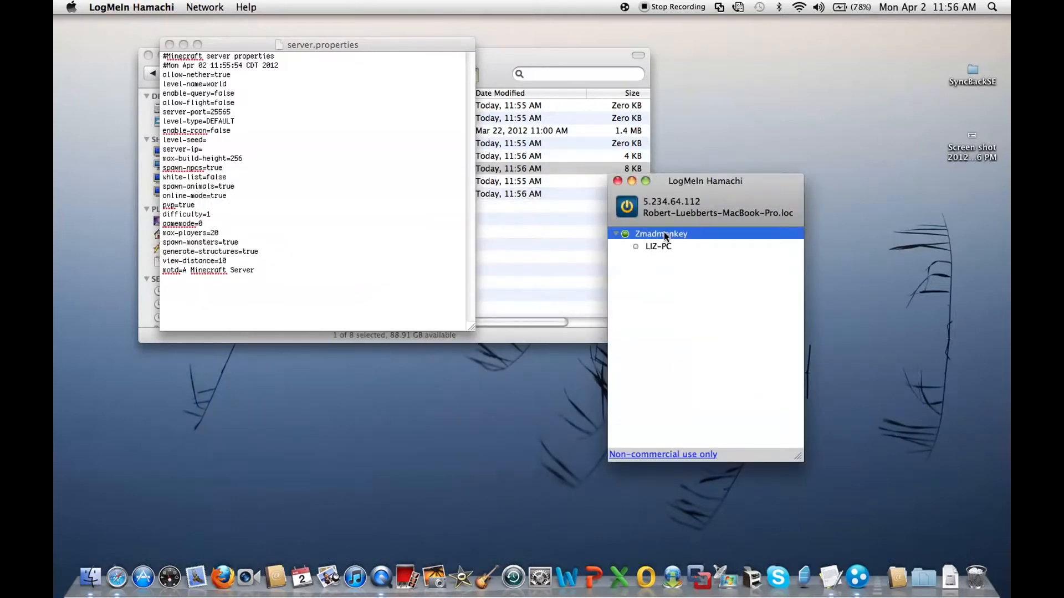
{"action": "left_click", "coordinate": [204, 7]}
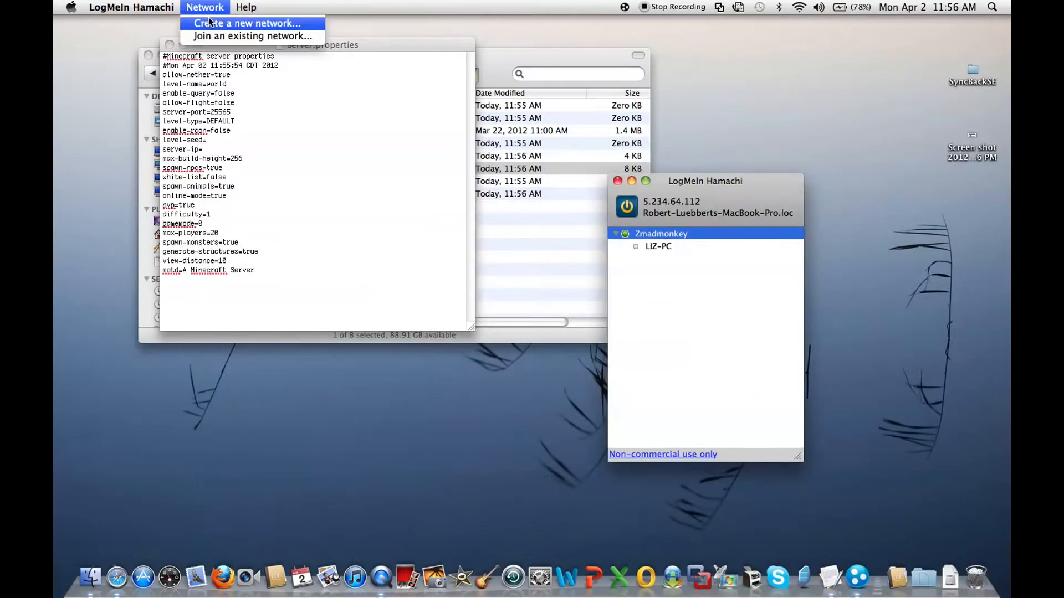
{"action": "left_click", "coordinate": [246, 22]}
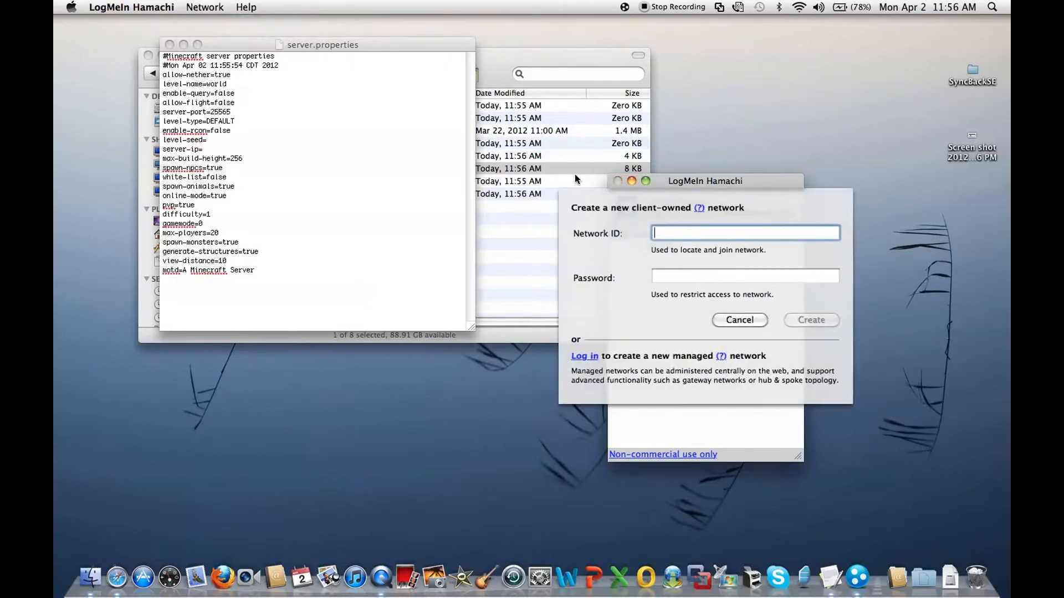
{"action": "type", "text": "Zmoa"}
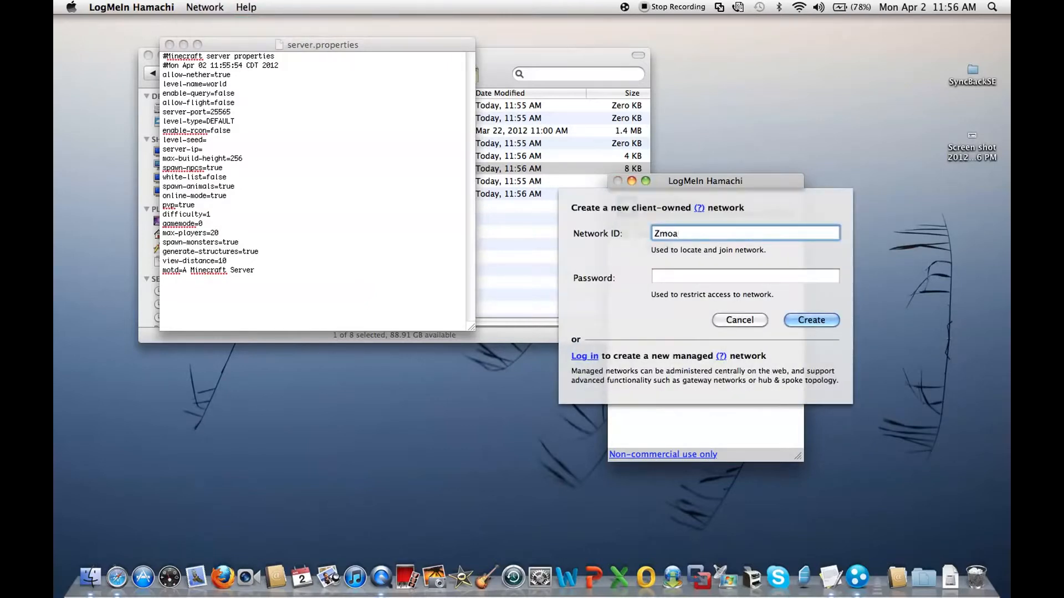
{"action": "type", "text": "dmokne"}
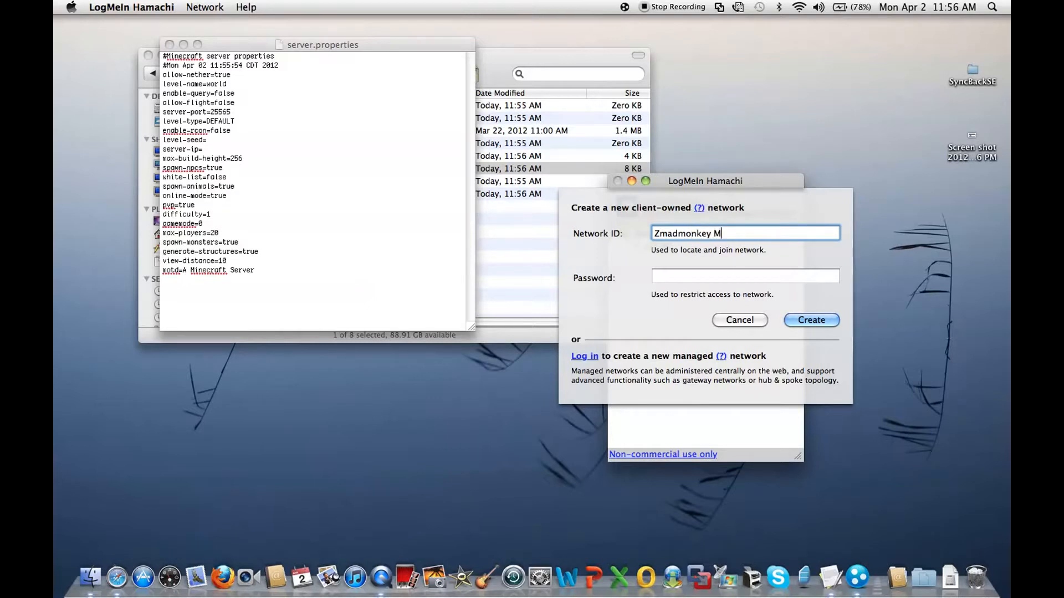
{"action": "type", "text": "Conn"}
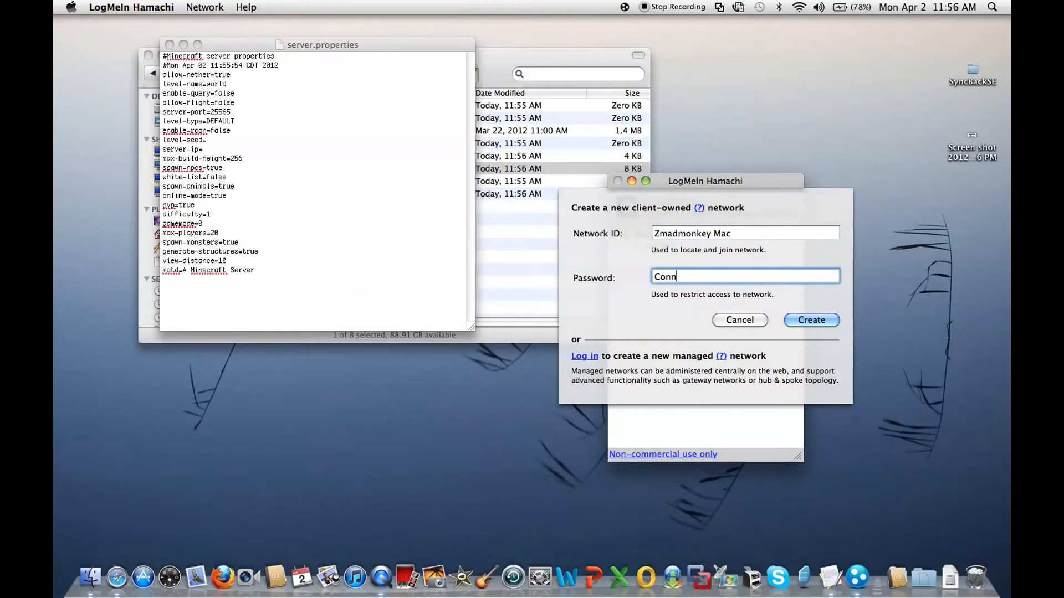
{"action": "left_click", "coordinate": [810, 319]}
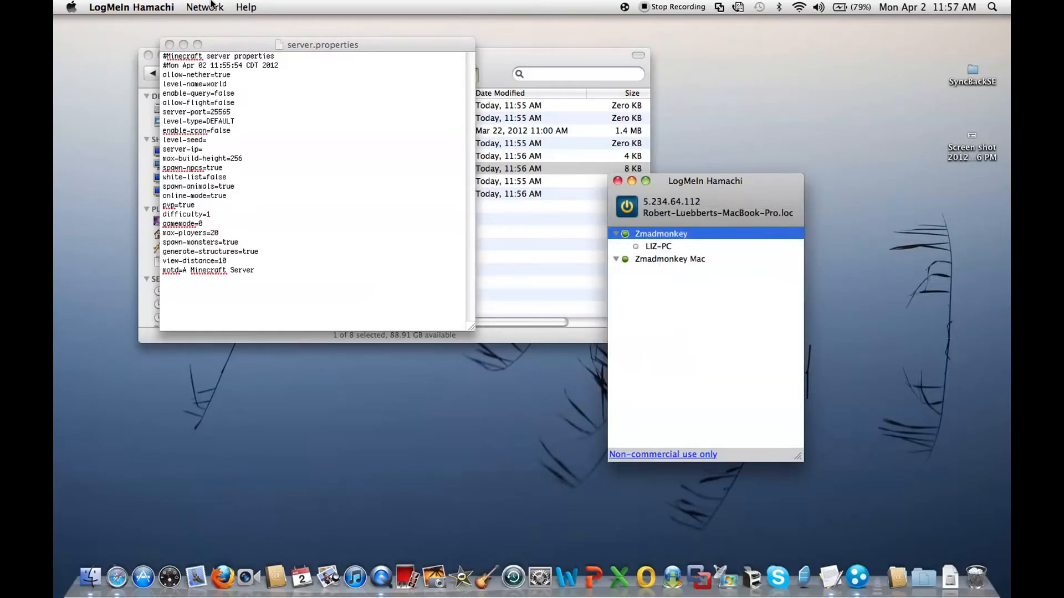
- Join the existing Zmadmonkey network that lists LIZ-PC
{"action": "left_click", "coordinate": [615, 234]}
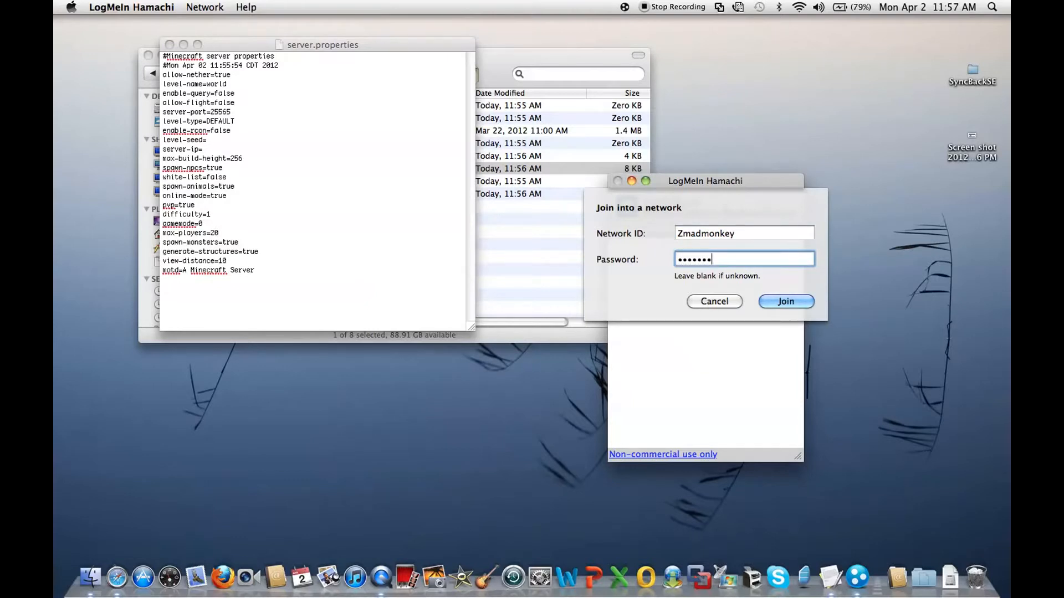
{"action": "left_click", "coordinate": [784, 301]}
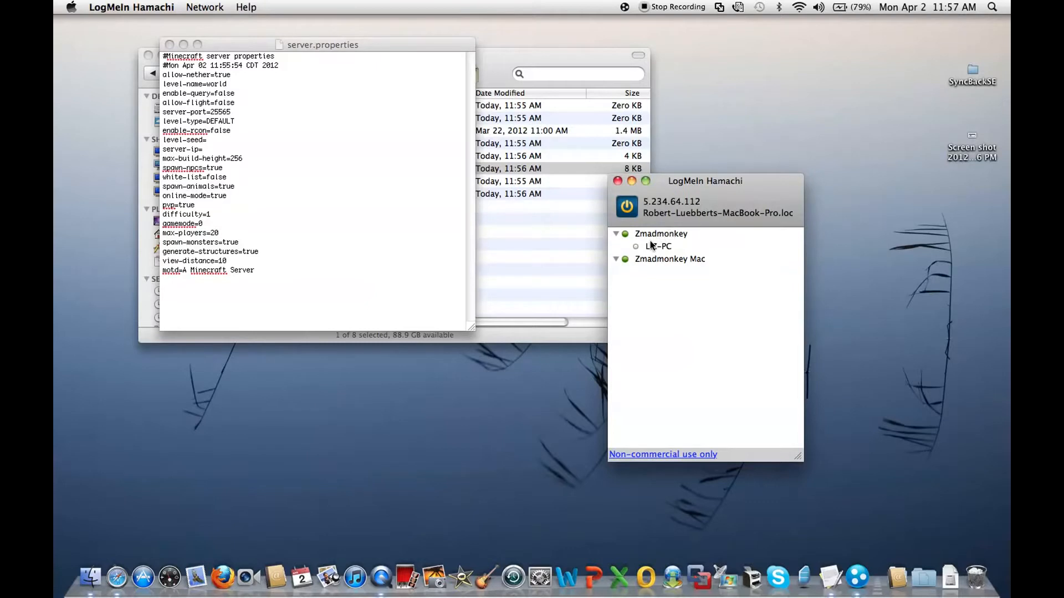
- Ping LIZ-PC at 5.96.230.228, see timeouts, and close the Terminal window
{"action": "left_click", "coordinate": [657, 246]}
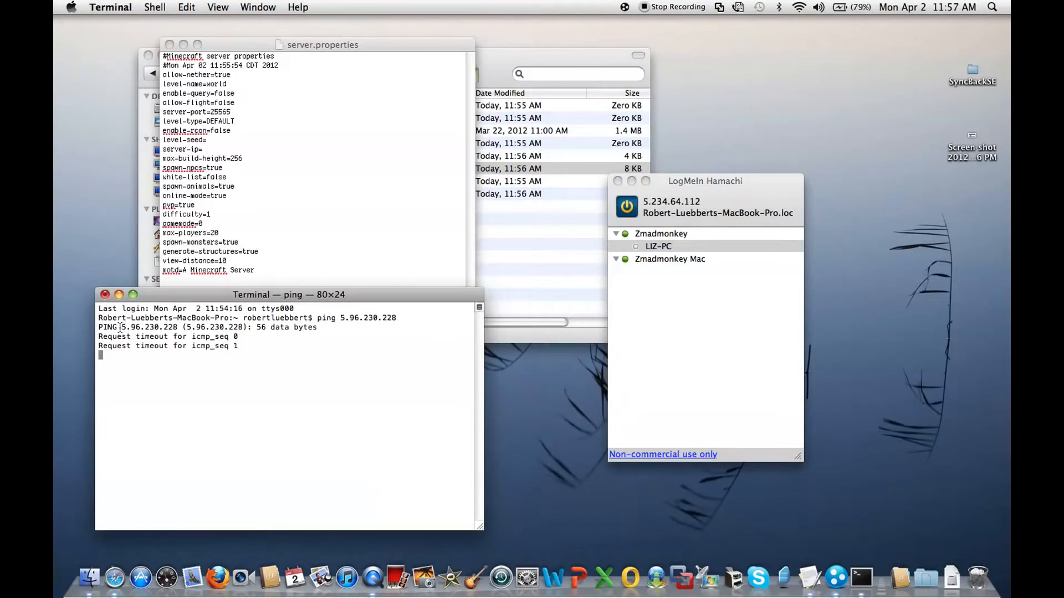
{"action": "left_click", "coordinate": [274, 254]}
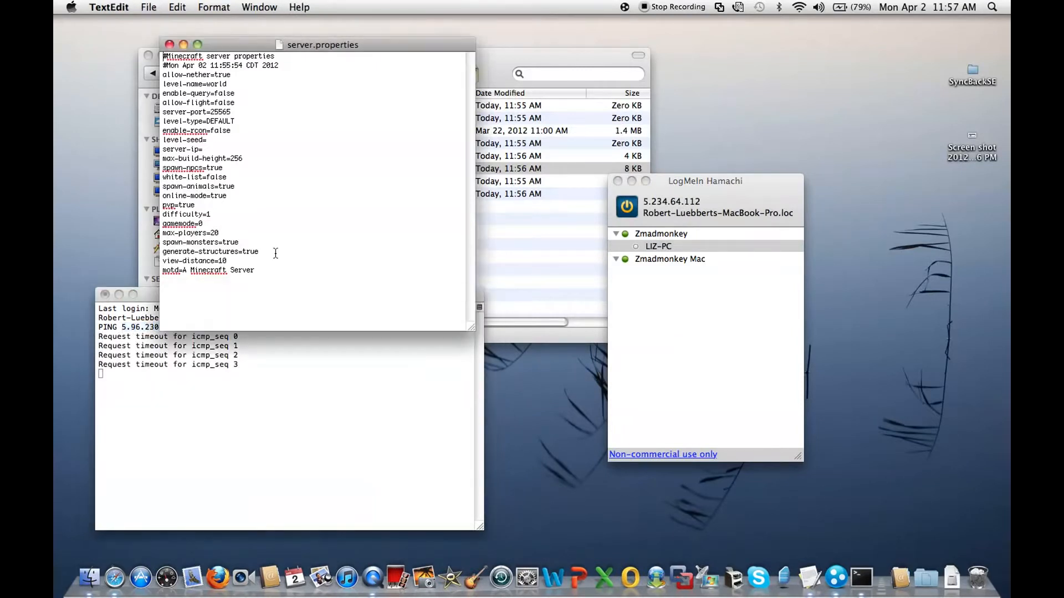
{"action": "left_click", "coordinate": [105, 295]}
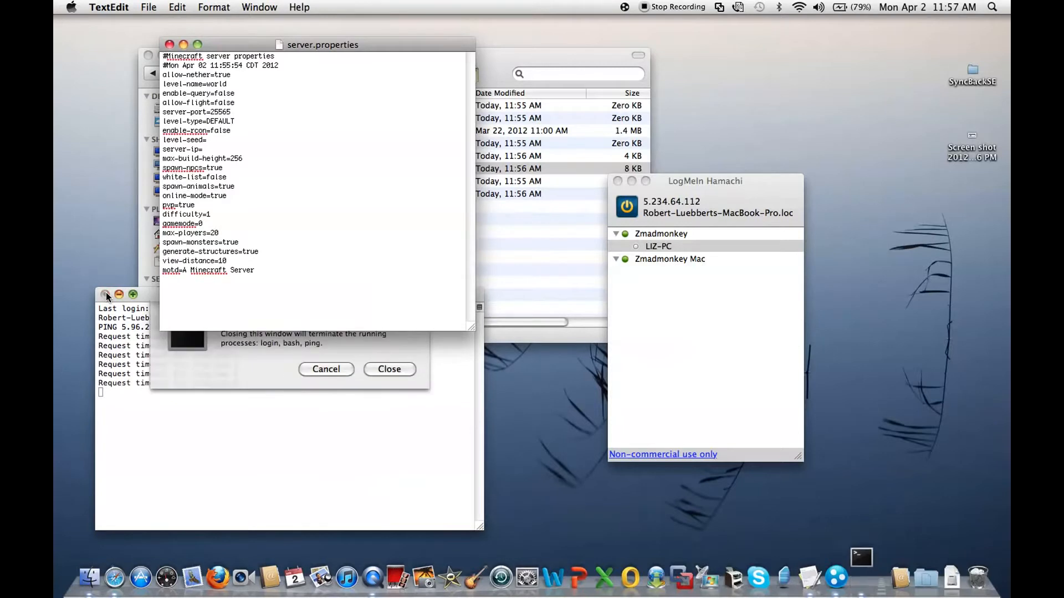
{"action": "left_click", "coordinate": [388, 368]}
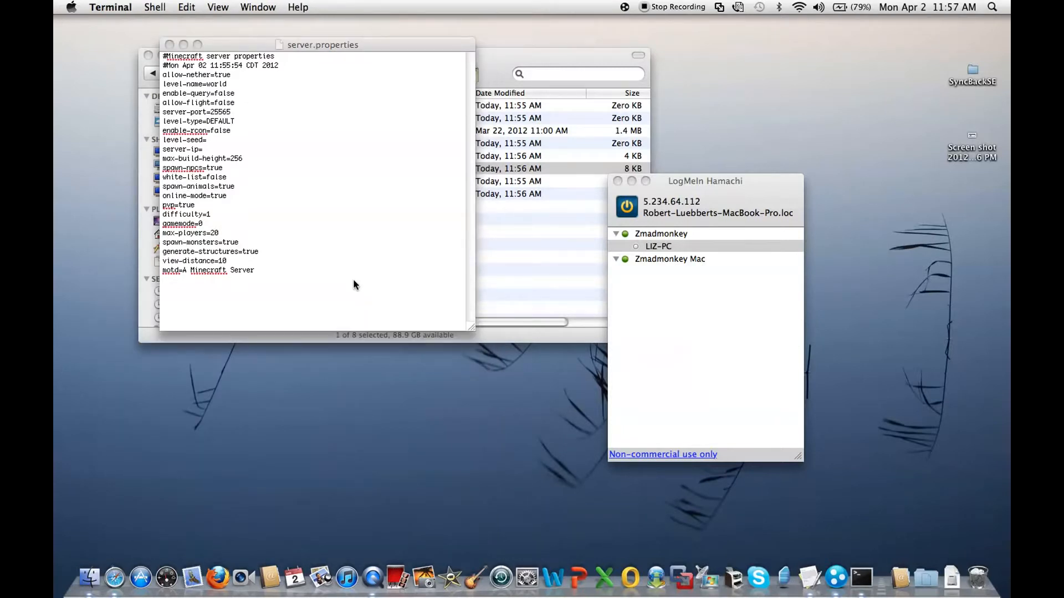
{"action": "mouse_move", "coordinate": [246, 202]}
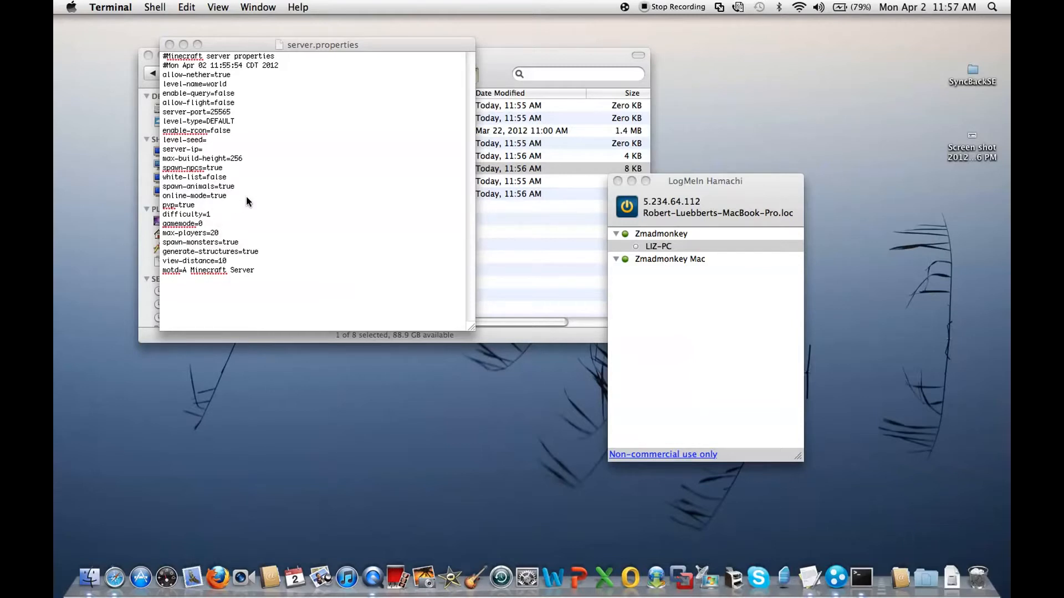
{"action": "mouse_move", "coordinate": [195, 198]}
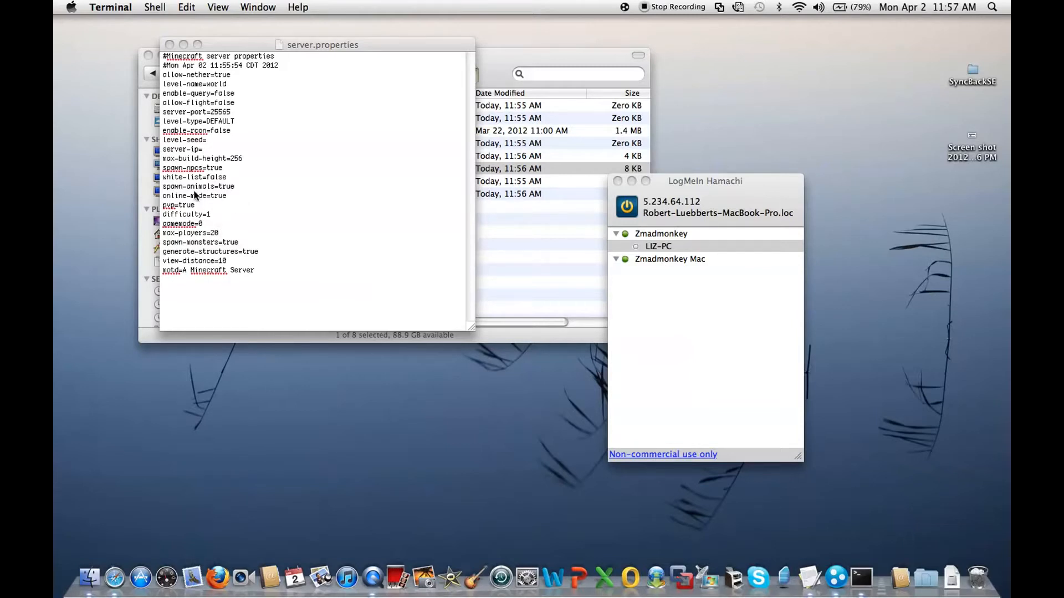
- Set level-name=Earth, allow-flight=True and max-players=5 in server.properties and save
{"action": "left_click", "coordinate": [229, 84]}
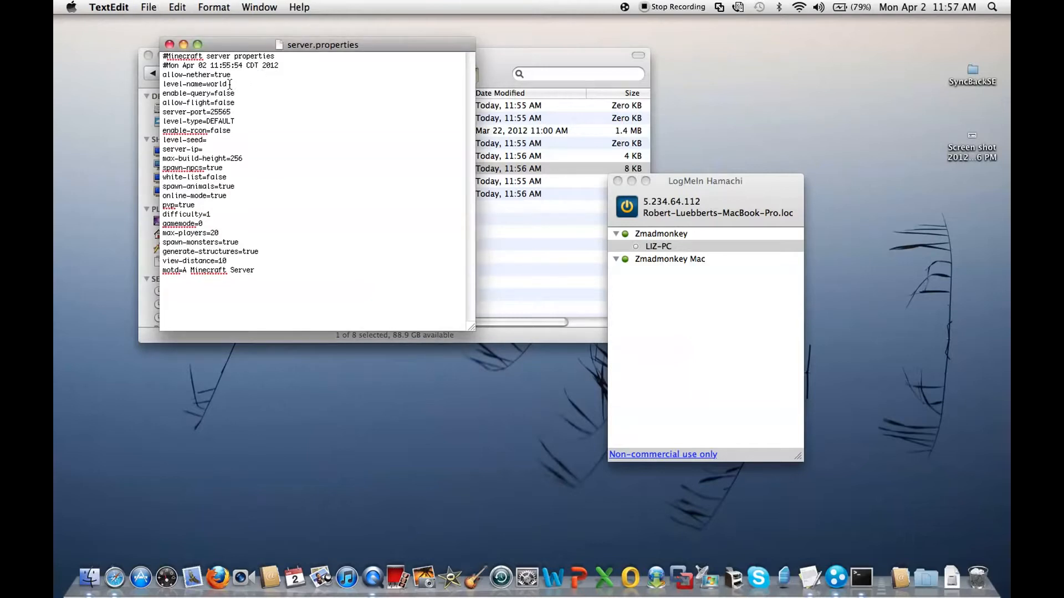
{"action": "key", "text": "Backspace"}
{"action": "type", "text": "Earth"}
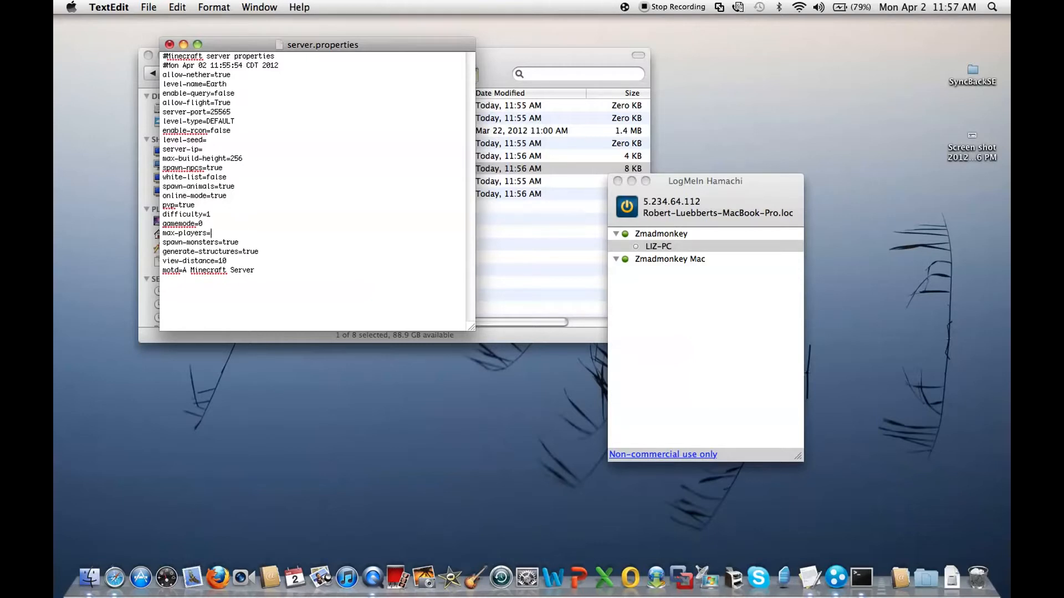
{"action": "type", "text": "5"}
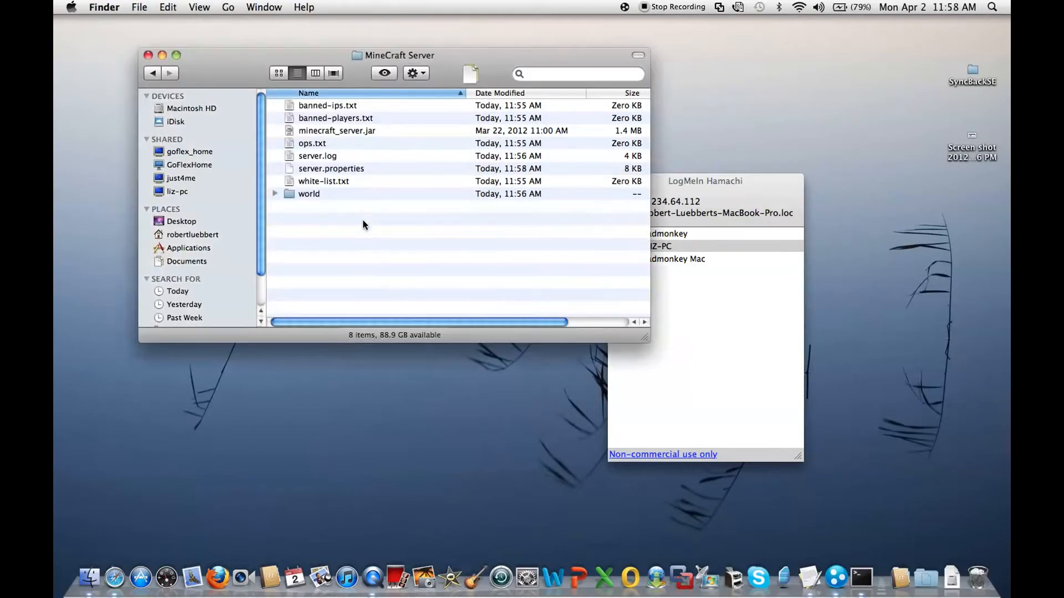
- Rename the world folder to Earth in Finder
{"action": "left_click", "coordinate": [658, 246]}
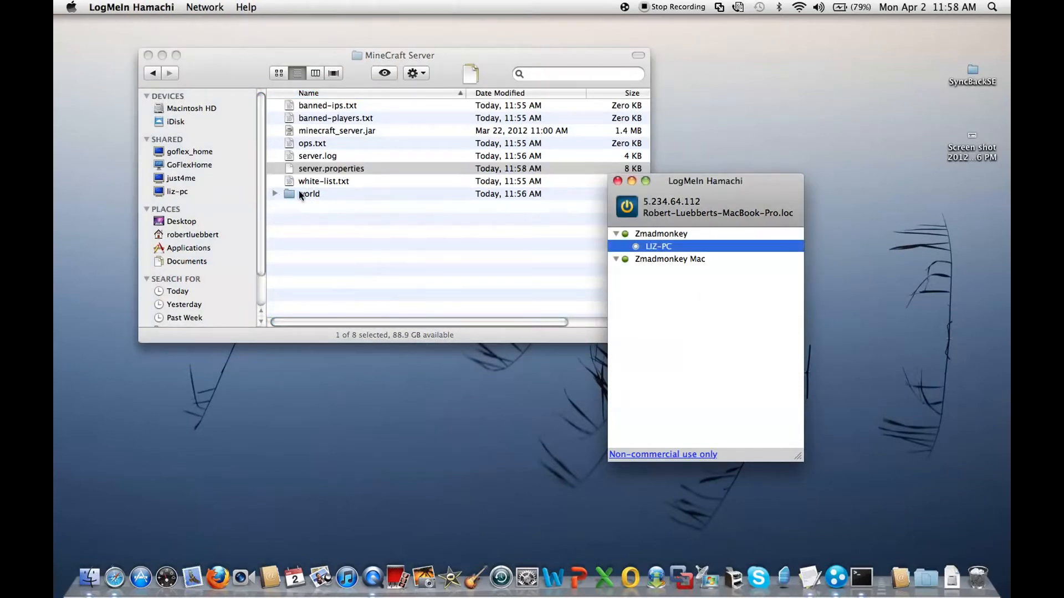
{"action": "right_click", "coordinate": [309, 194]}
{"action": "type", "text": "Ea"}
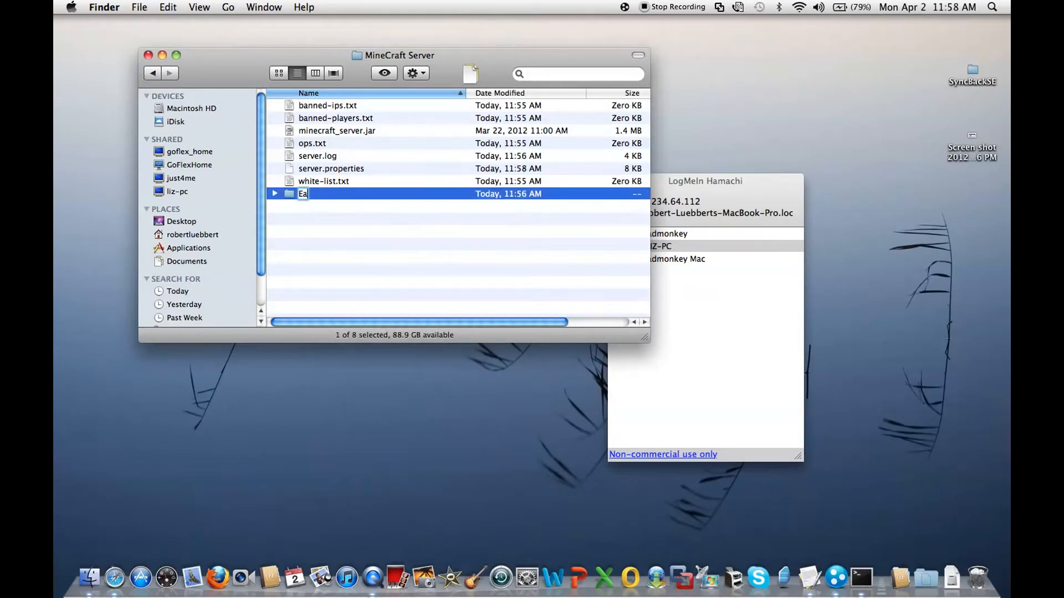
{"action": "type", "text": "rth"}
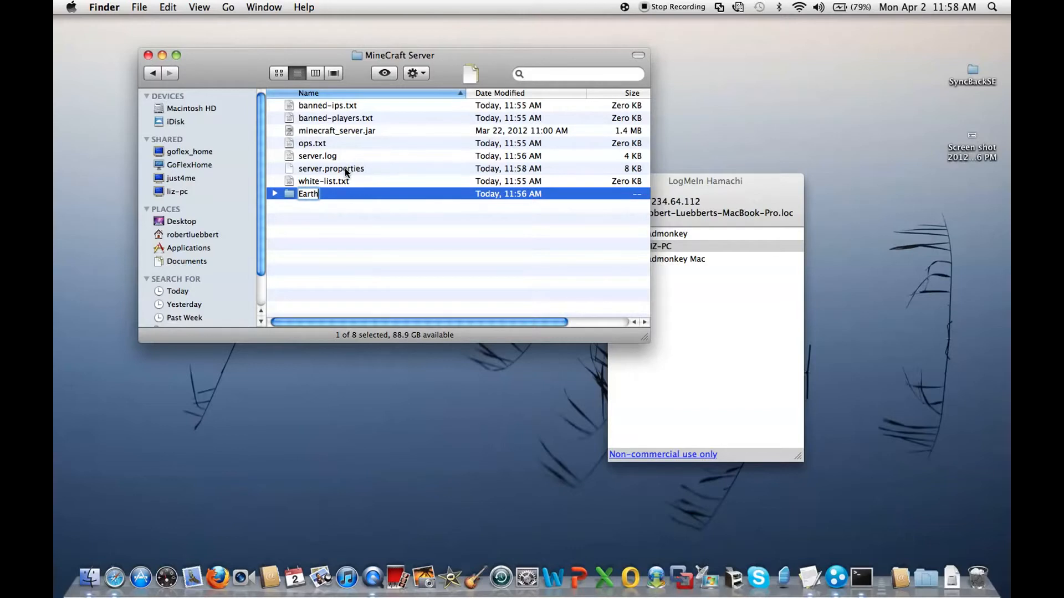
- Reopen server.properties in TextEdit showing level-name=Earth and max-players=5
{"action": "right_click", "coordinate": [331, 168]}
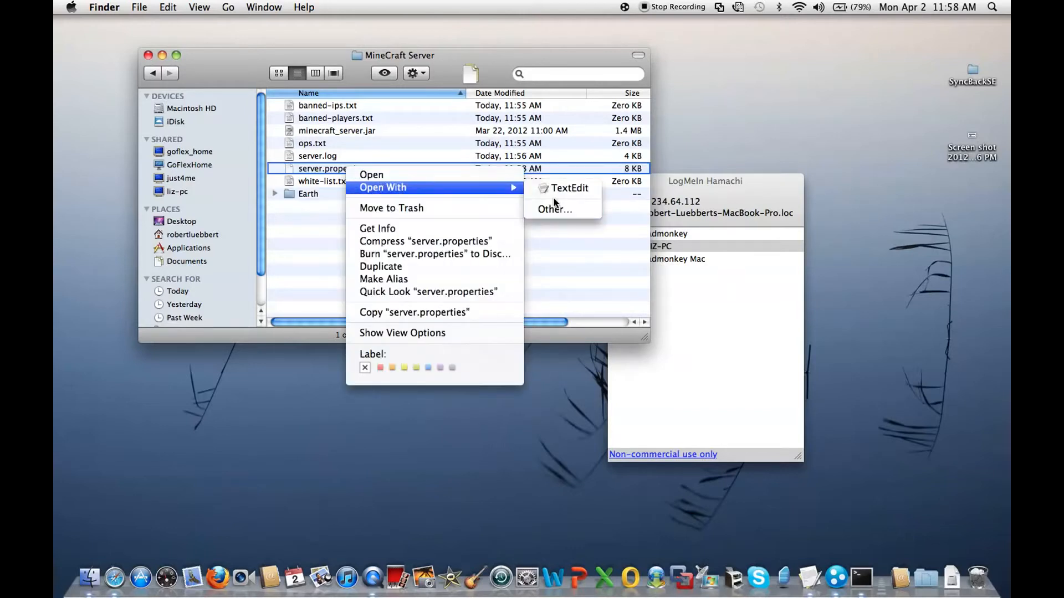
{"action": "left_click", "coordinate": [569, 188]}
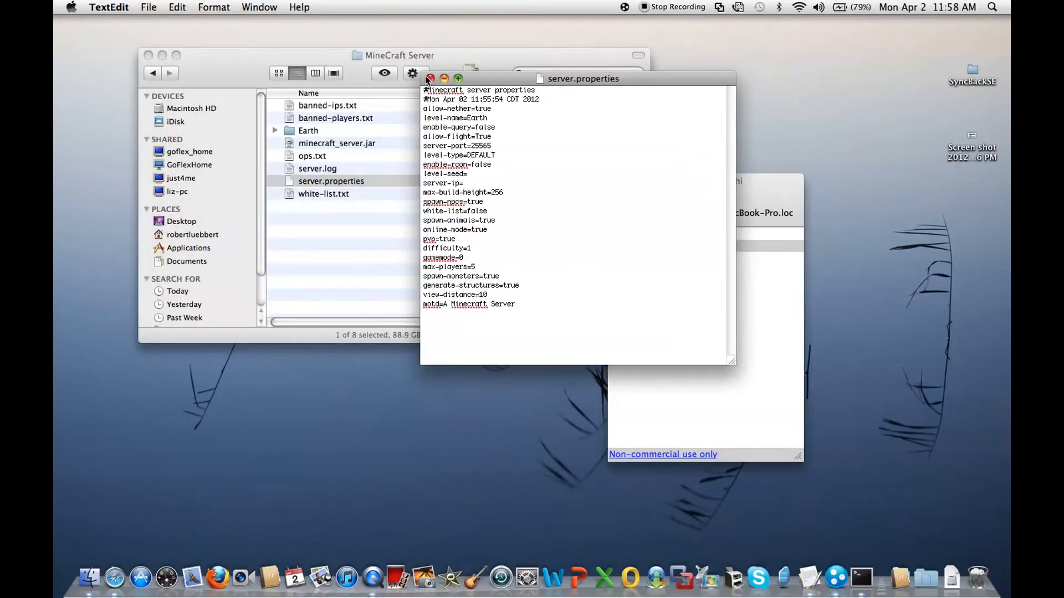
- Navigate Finder through Library > Application Support into the minecraft folder
{"action": "left_click", "coordinate": [429, 78]}
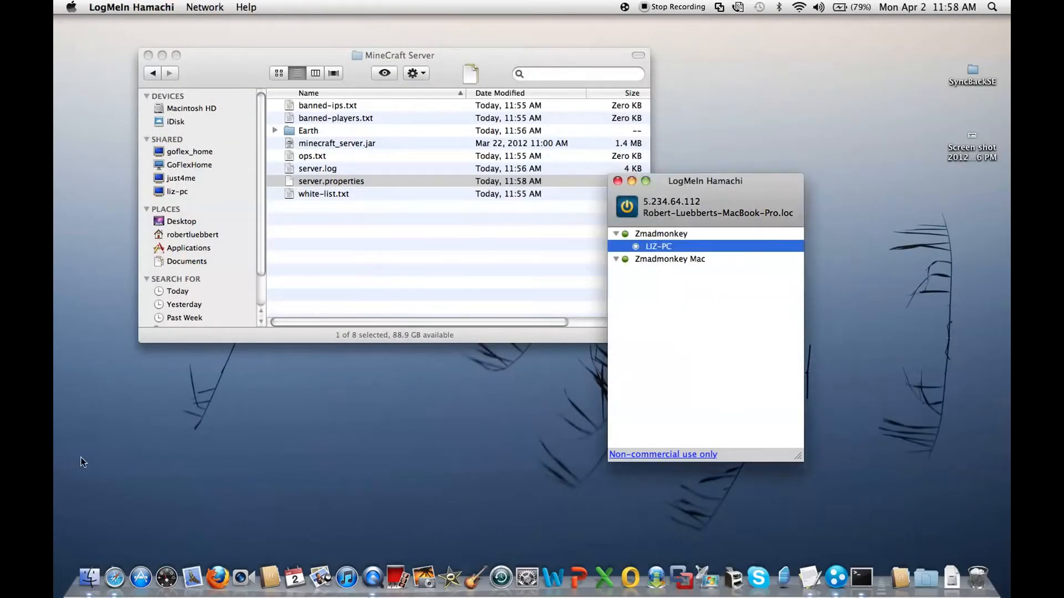
{"action": "left_click", "coordinate": [332, 181]}
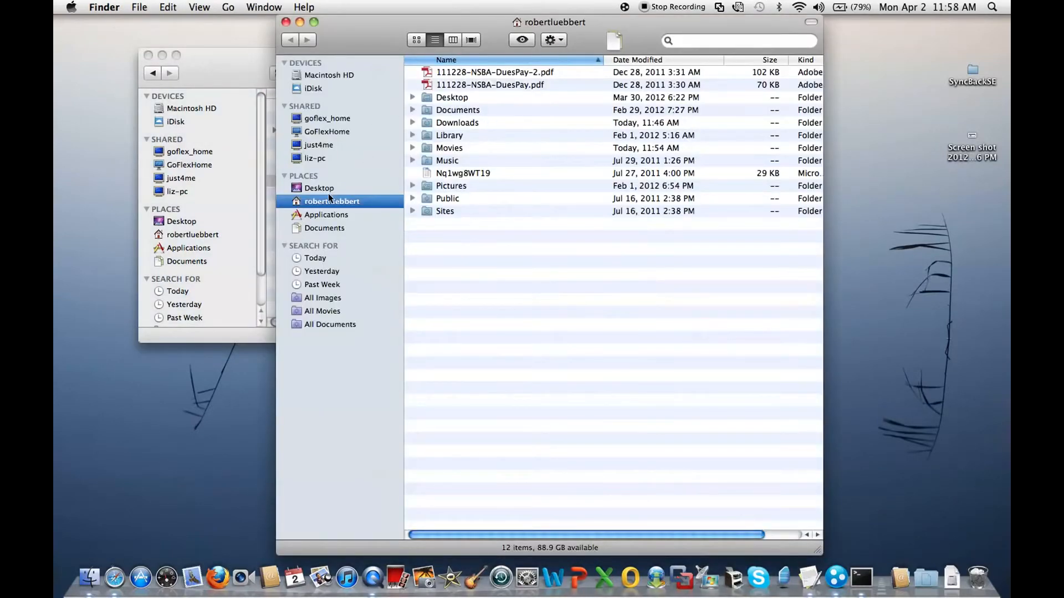
{"action": "mouse_move", "coordinate": [301, 220]}
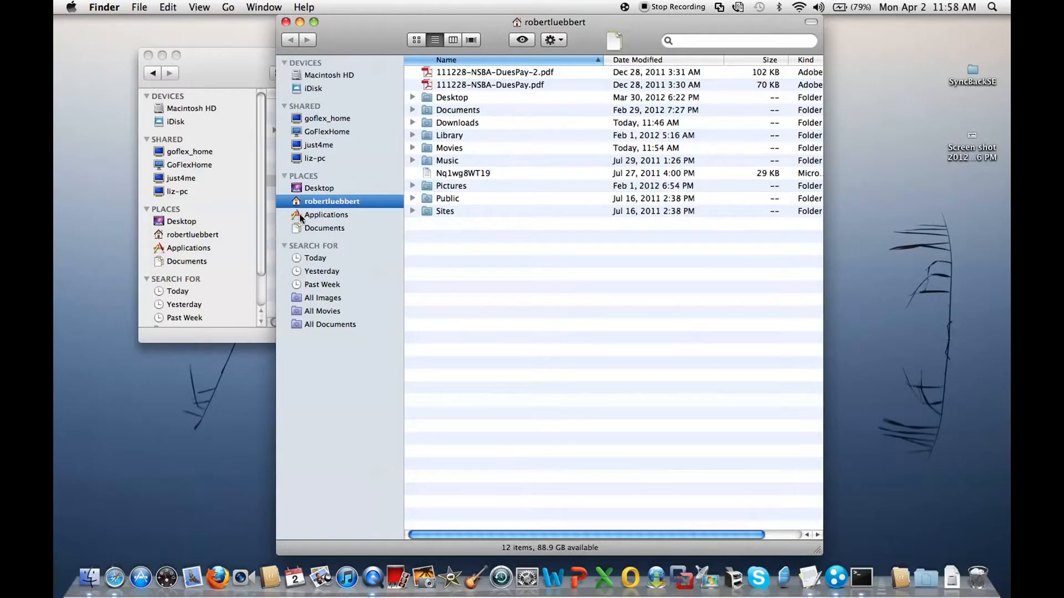
{"action": "left_click", "coordinate": [449, 135]}
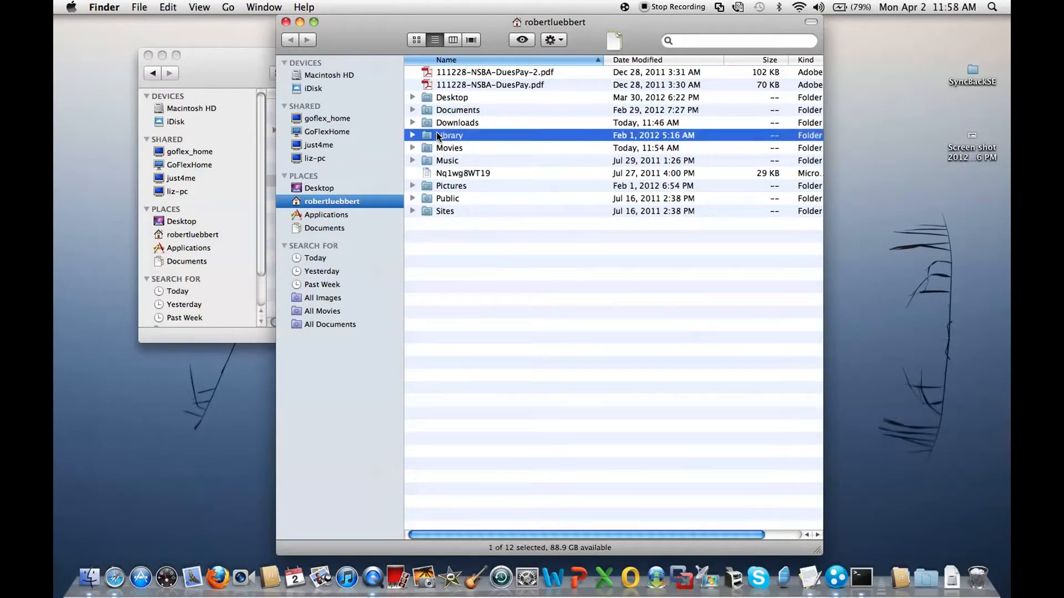
{"action": "double_click", "coordinate": [448, 135]}
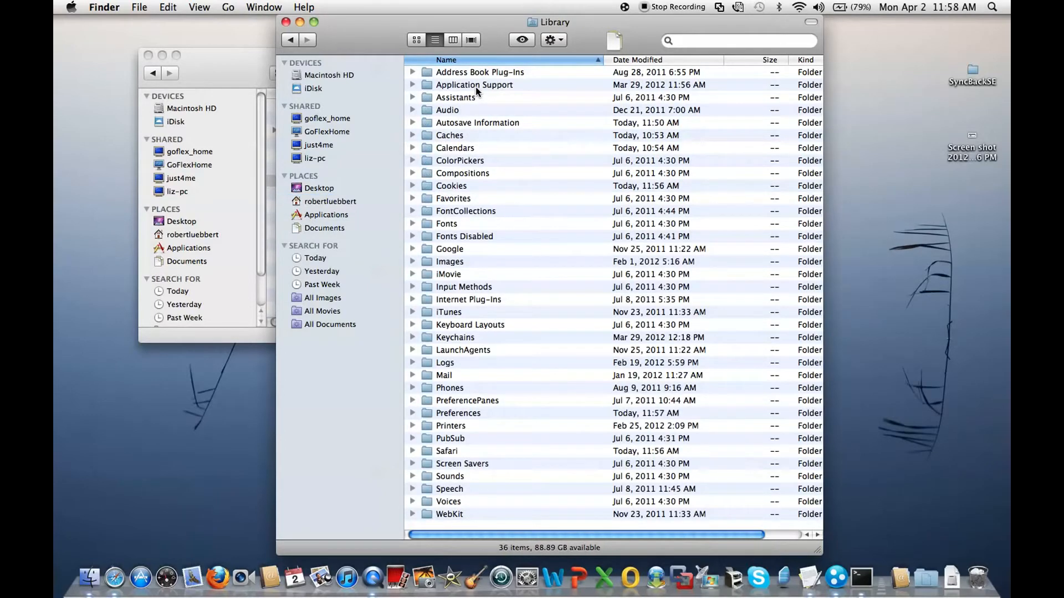
{"action": "double_click", "coordinate": [474, 85]}
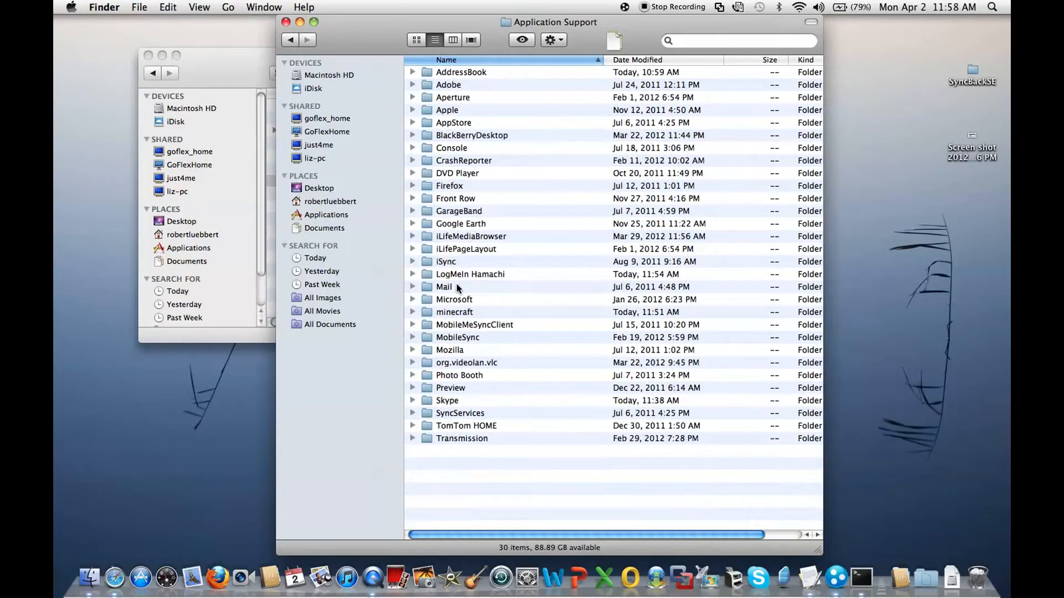
{"action": "double_click", "coordinate": [454, 311]}
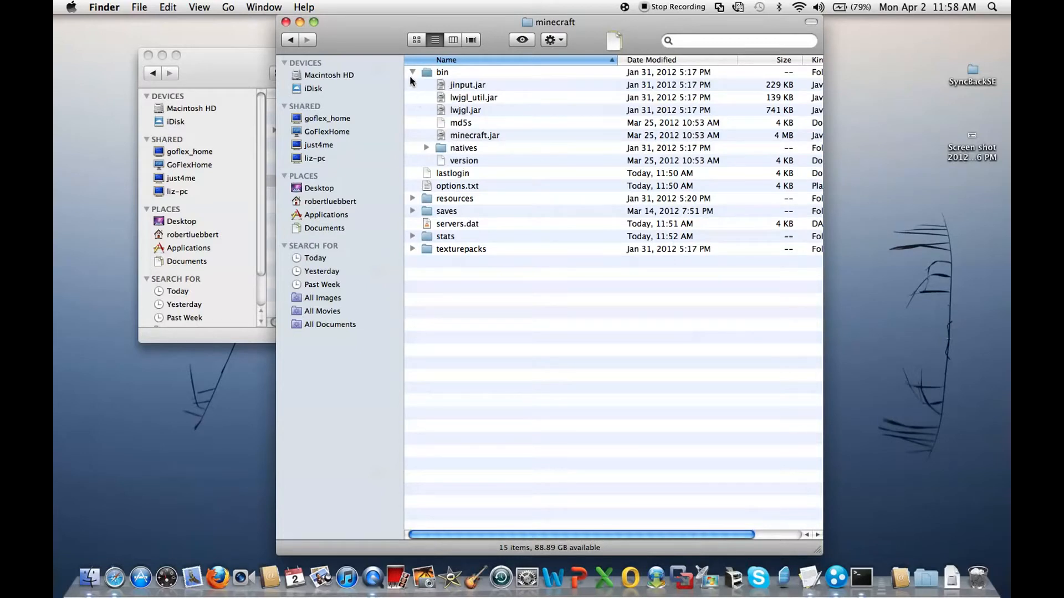
- Collapse the bin folder and select the saves folder in the minecraft folder
{"action": "left_click", "coordinate": [412, 72]}
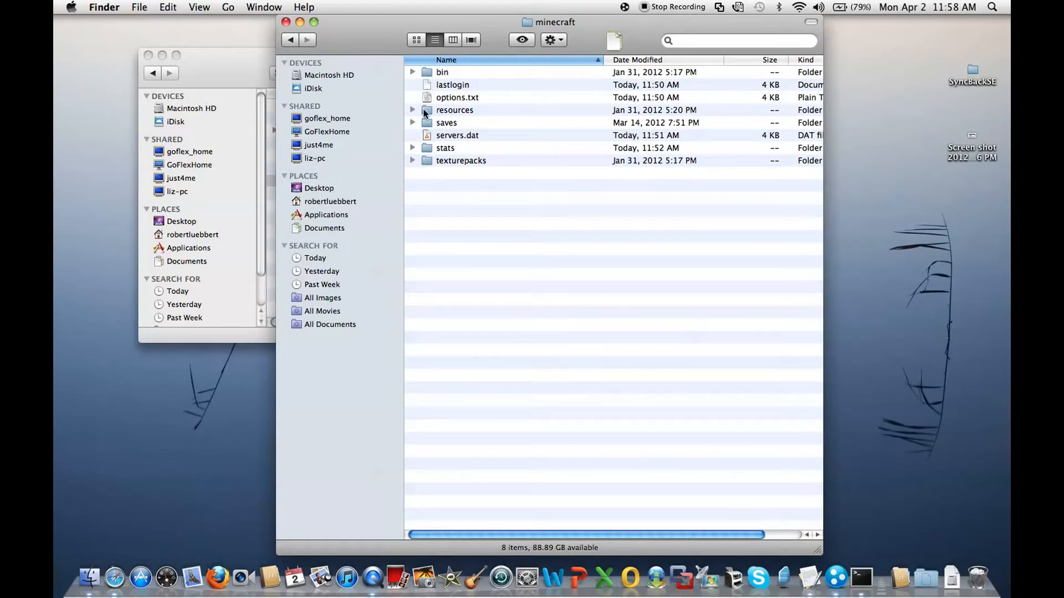
{"action": "left_click", "coordinate": [447, 123]}
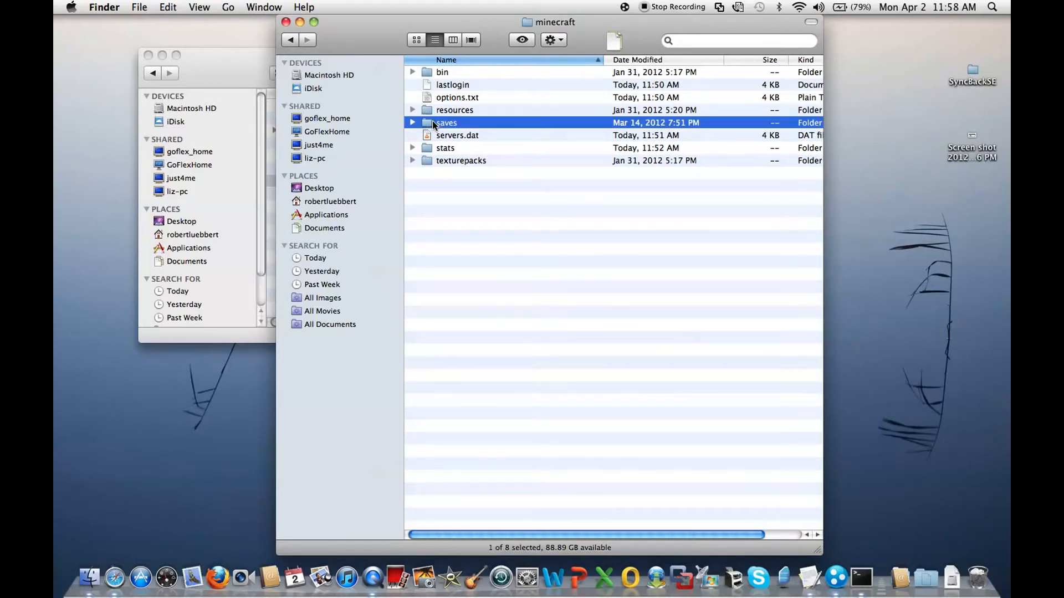
{"action": "mouse_move", "coordinate": [712, 521]}
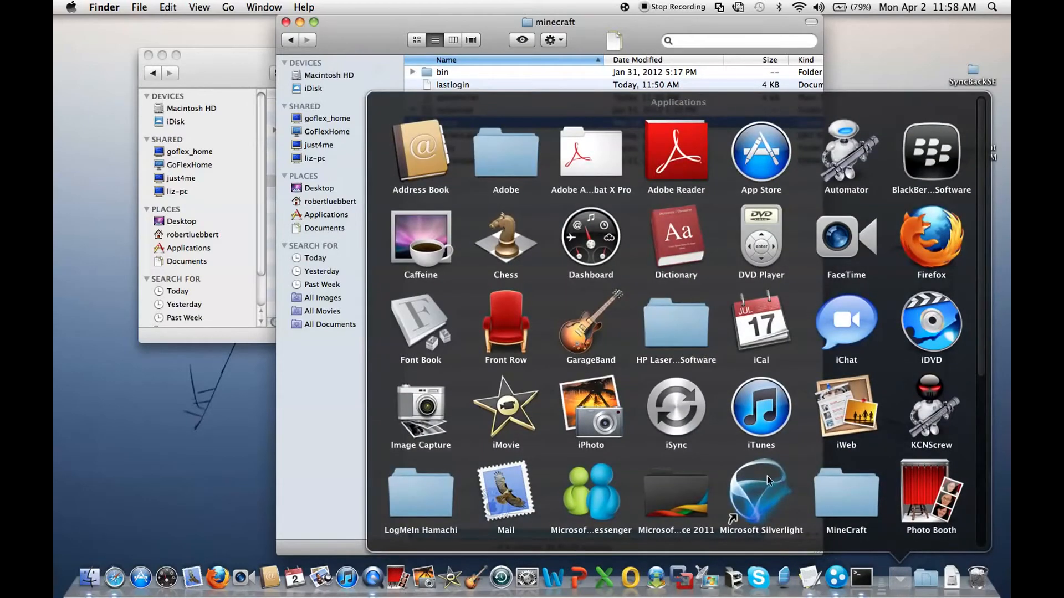
- Log in to Minecraft and generate a new single-player world named 'Earth Mac'
{"action": "scroll", "scroll_direction": "down", "scroll_amount": 3}
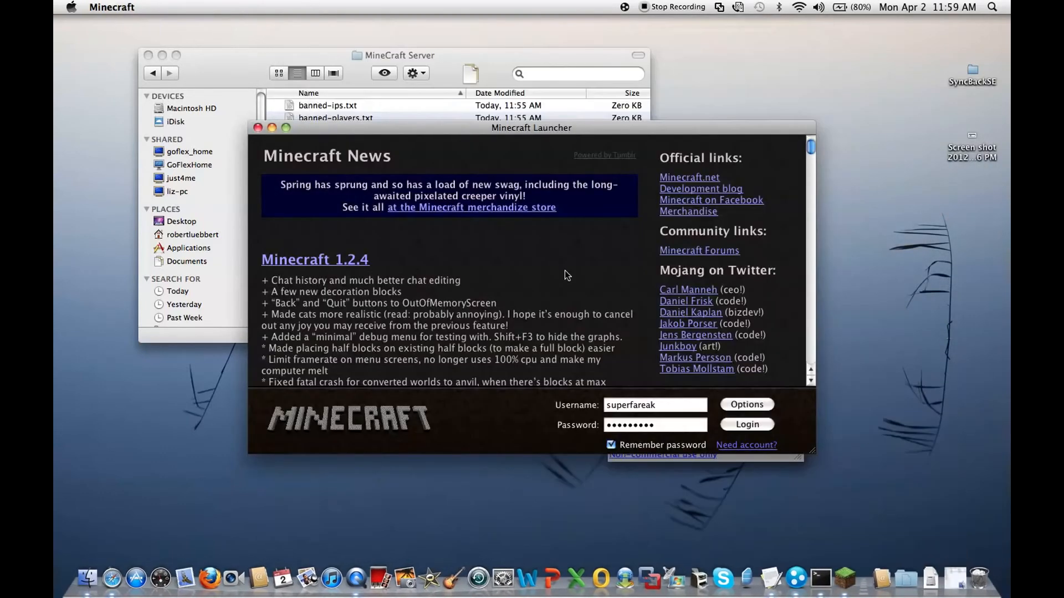
{"action": "left_click", "coordinate": [746, 424]}
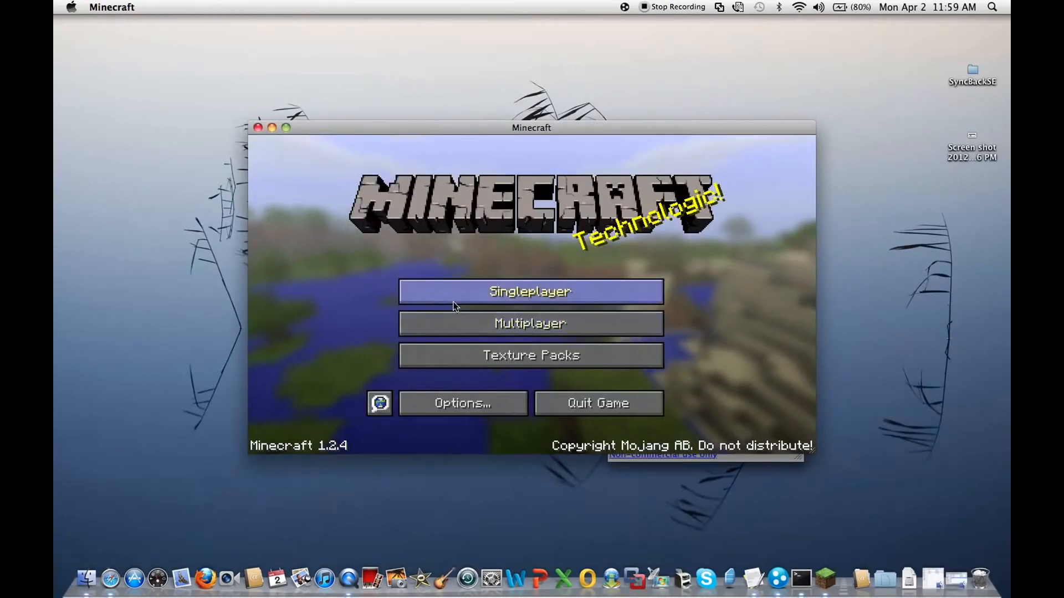
{"action": "left_click", "coordinate": [530, 291]}
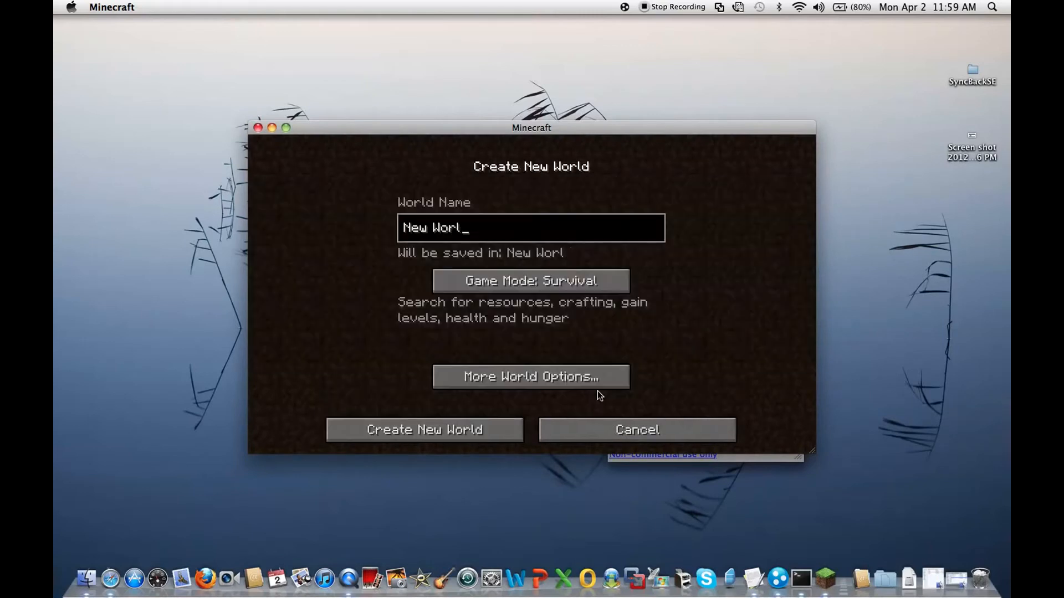
{"action": "type", "text": "E"}
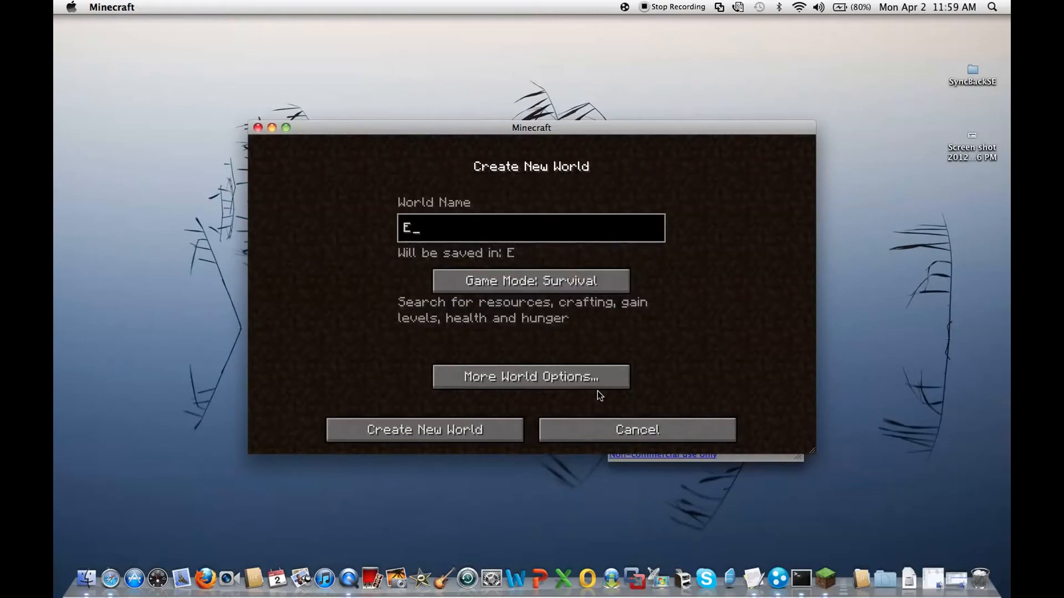
{"action": "type", "text": "arth Mac"}
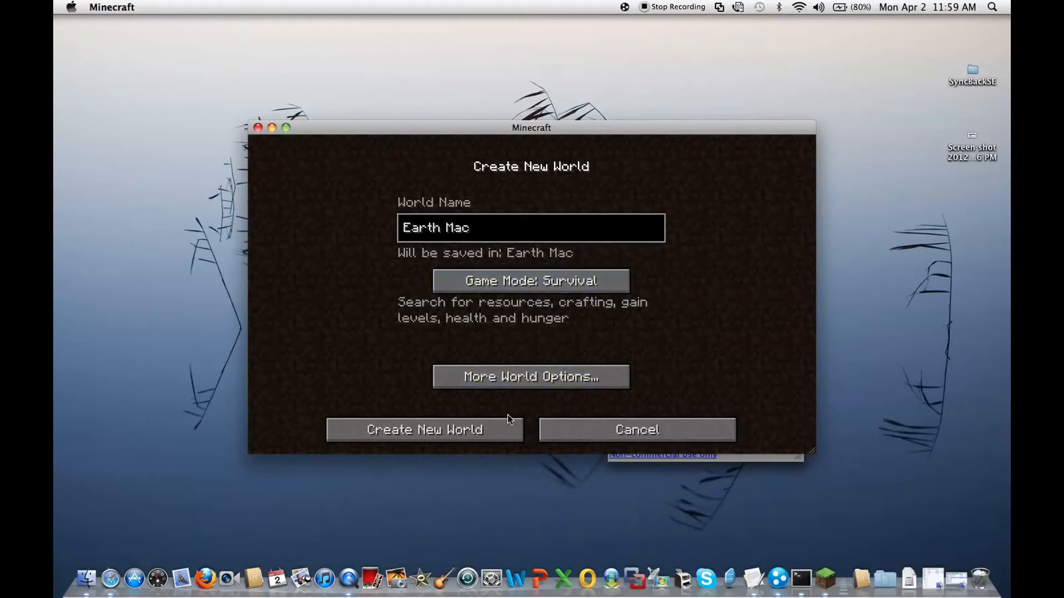
{"action": "left_click", "coordinate": [425, 430]}
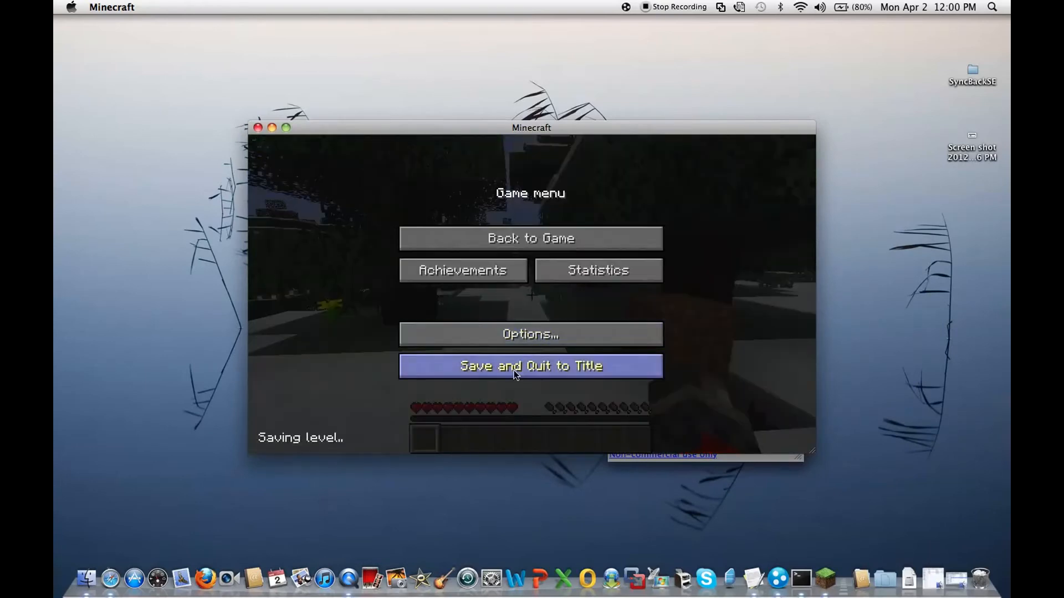
- Save and quit the world, then open the Earth Mac save and the server's Earth folder
{"action": "left_click", "coordinate": [531, 366]}
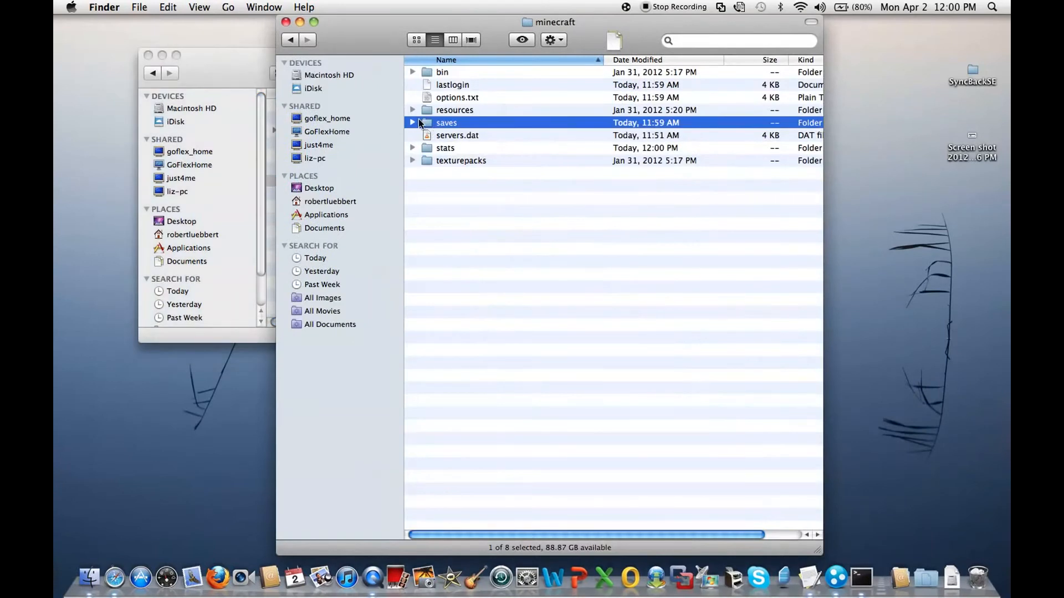
{"action": "double_click", "coordinate": [447, 122]}
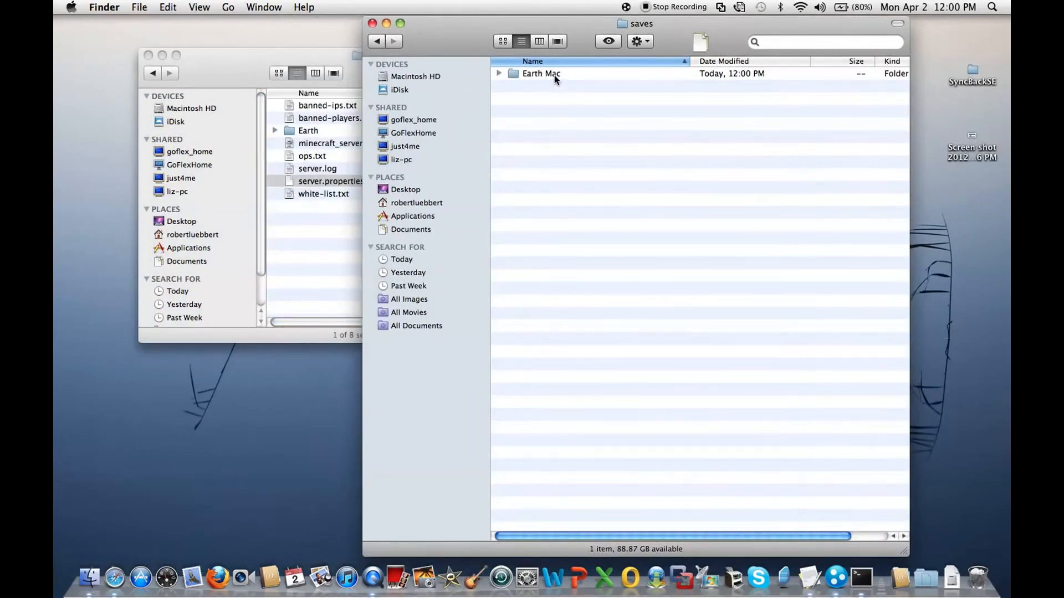
{"action": "double_click", "coordinate": [541, 73]}
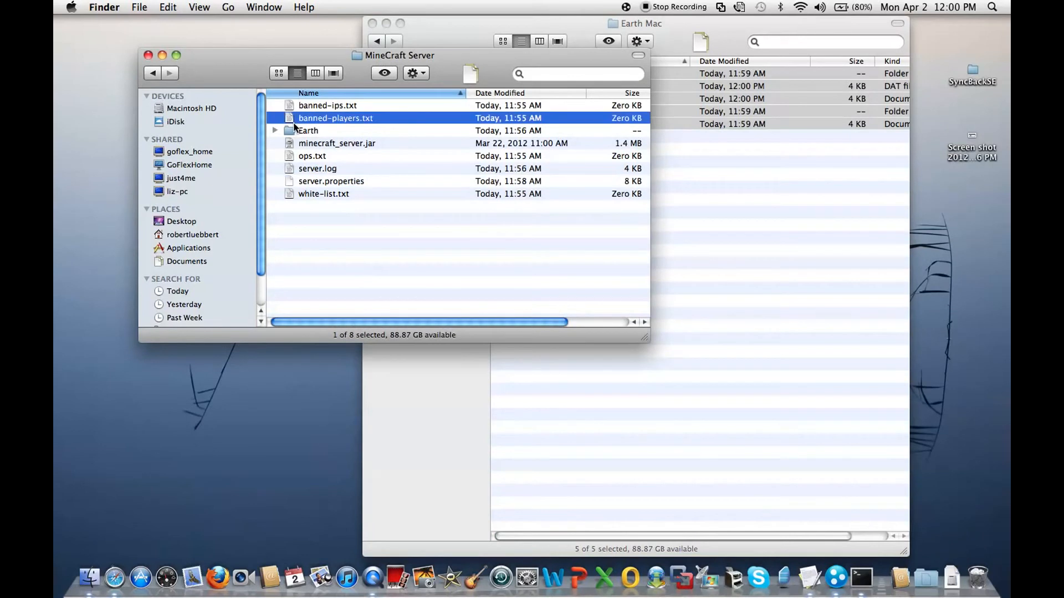
{"action": "double_click", "coordinate": [307, 130]}
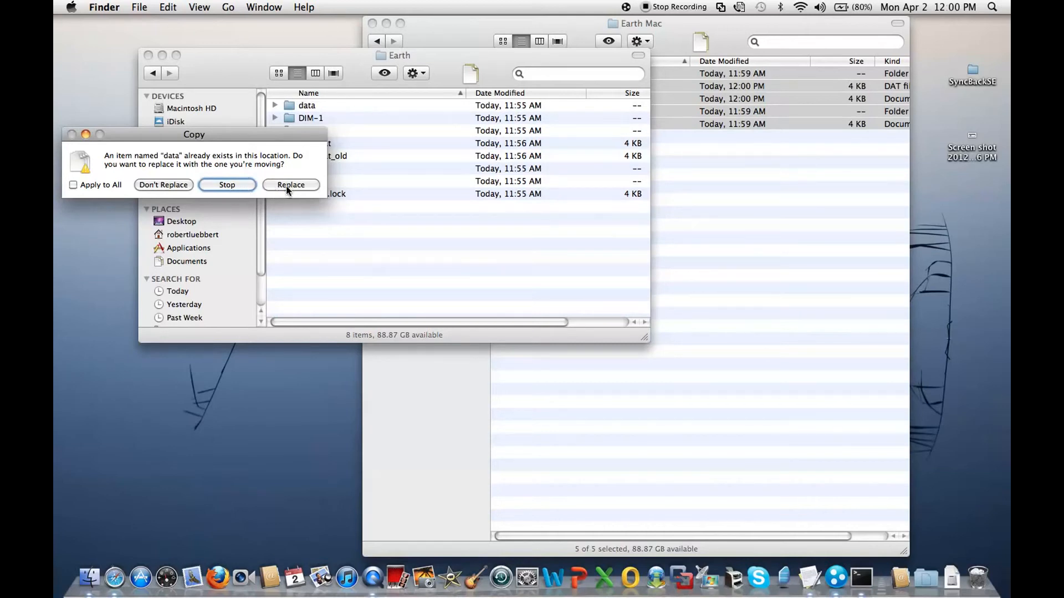
- Replace the server's Earth world files with the Earth Mac files, applying to all conflicts
{"action": "left_click", "coordinate": [73, 185]}
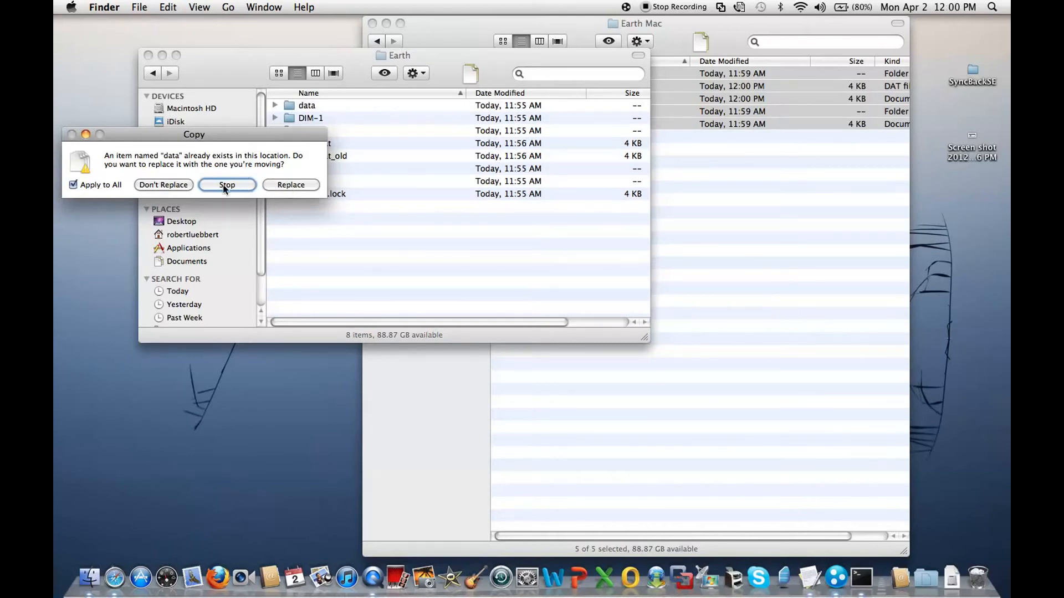
{"action": "left_click", "coordinate": [226, 185]}
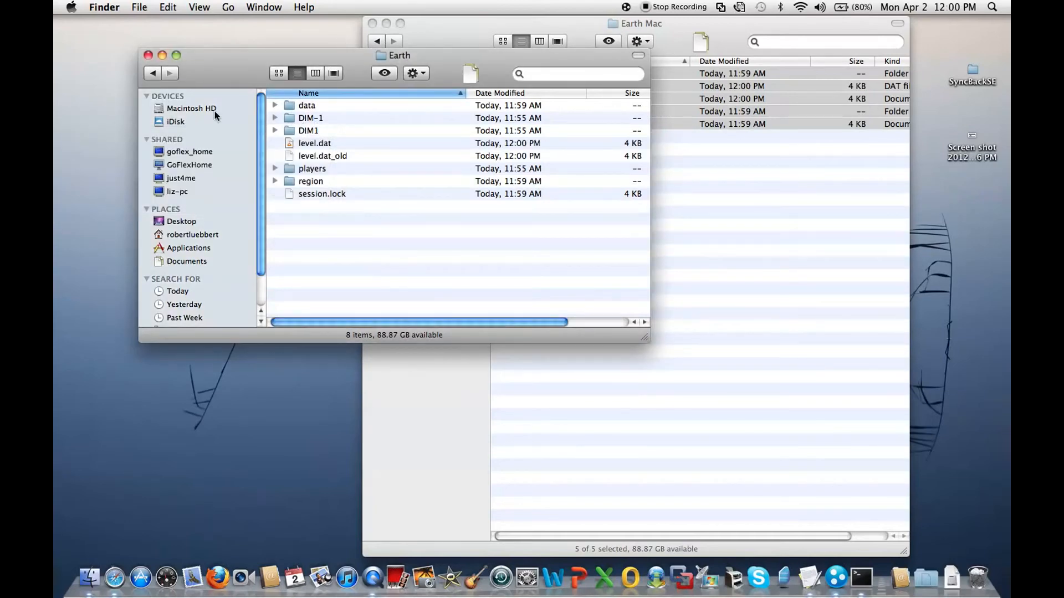
{"action": "left_click", "coordinate": [152, 73]}
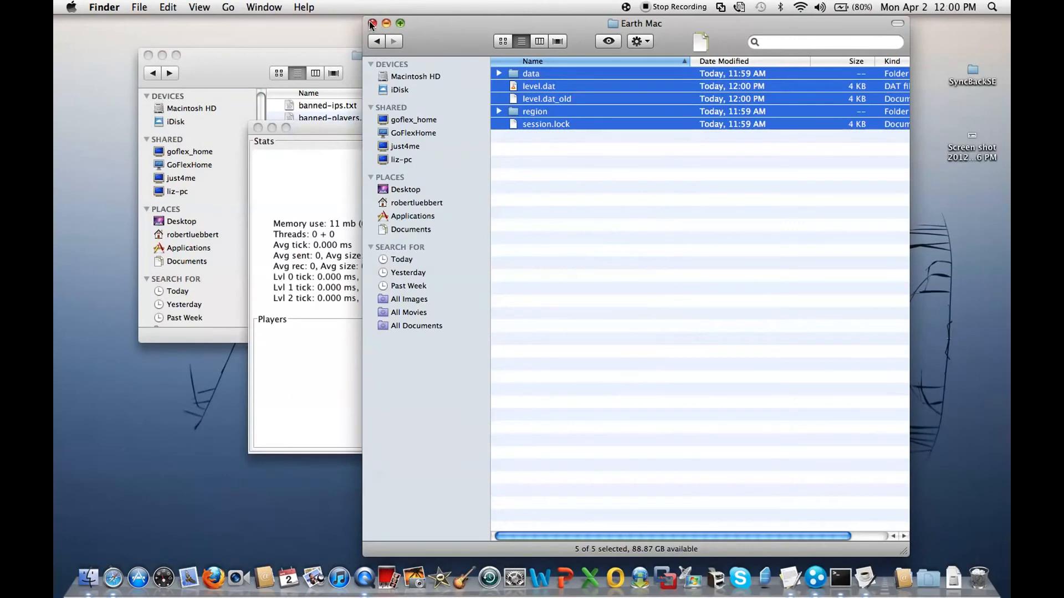
- Close the Earth Mac and server folder Finder windows before relaunching the server
{"action": "left_click", "coordinate": [372, 24]}
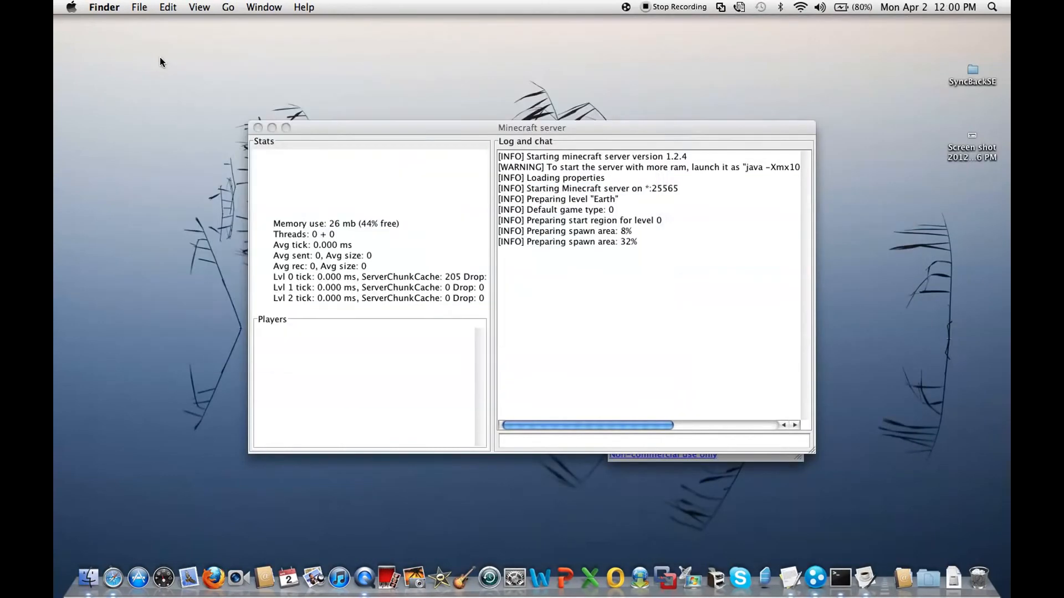
{"action": "left_click", "coordinate": [645, 315]}
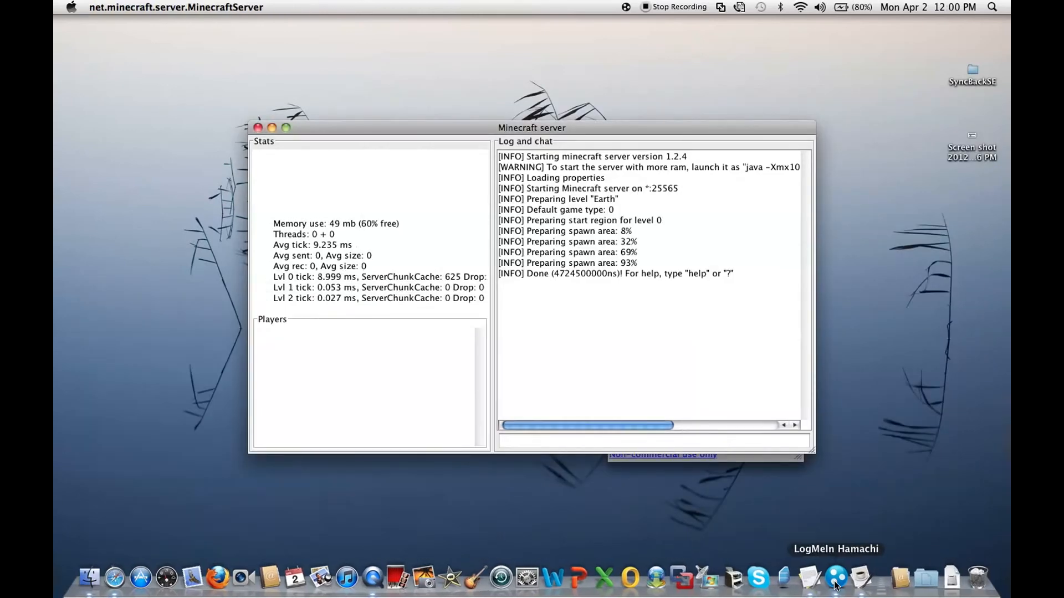
{"action": "mouse_move", "coordinate": [810, 578]}
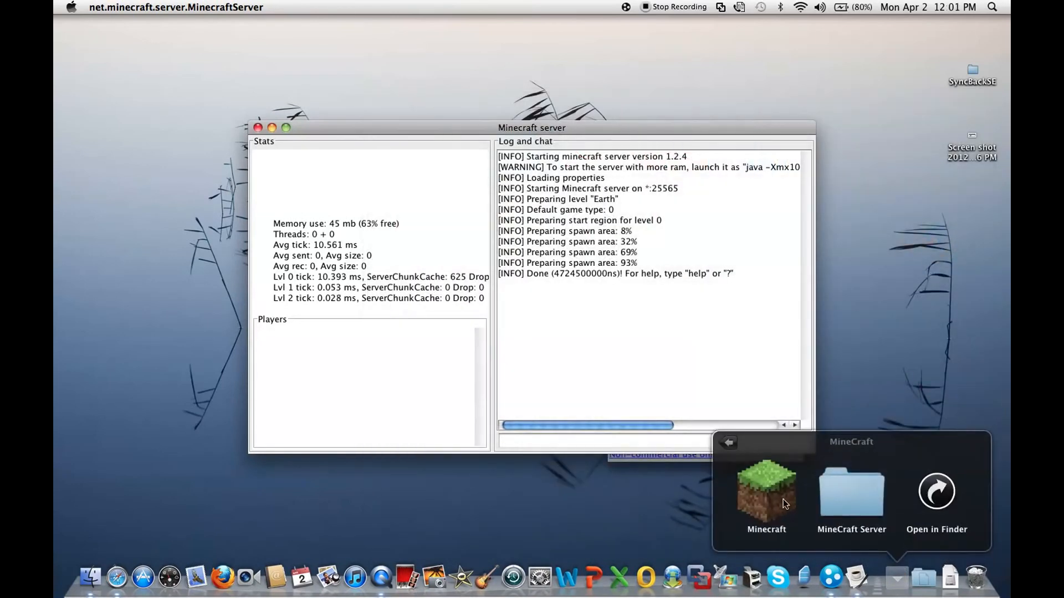
- Launch Minecraft, allow network connections, log in and go to the Multiplayer list
{"action": "left_click", "coordinate": [766, 492]}
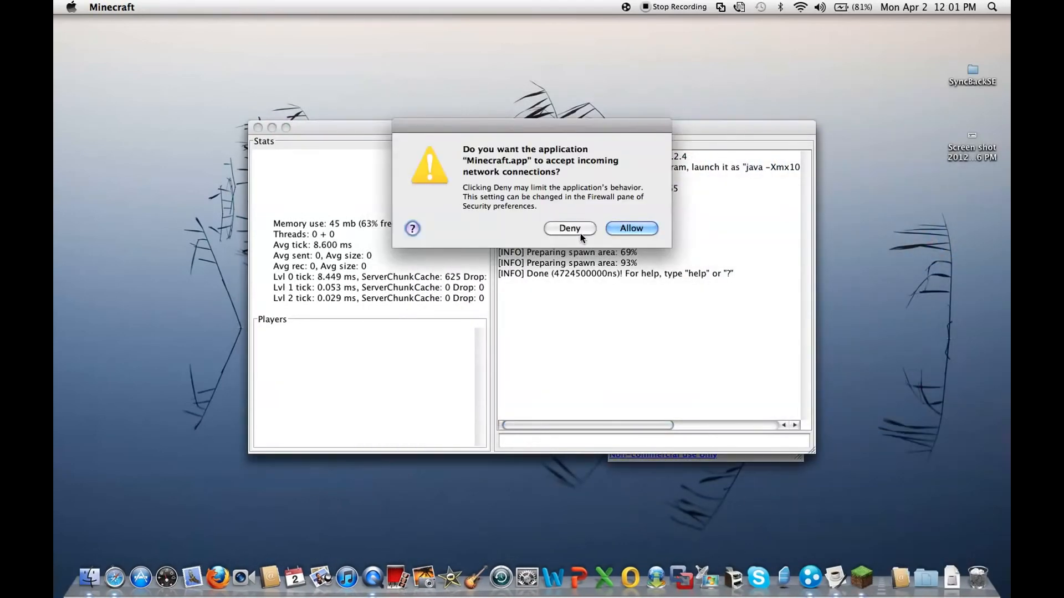
{"action": "left_click", "coordinate": [630, 228]}
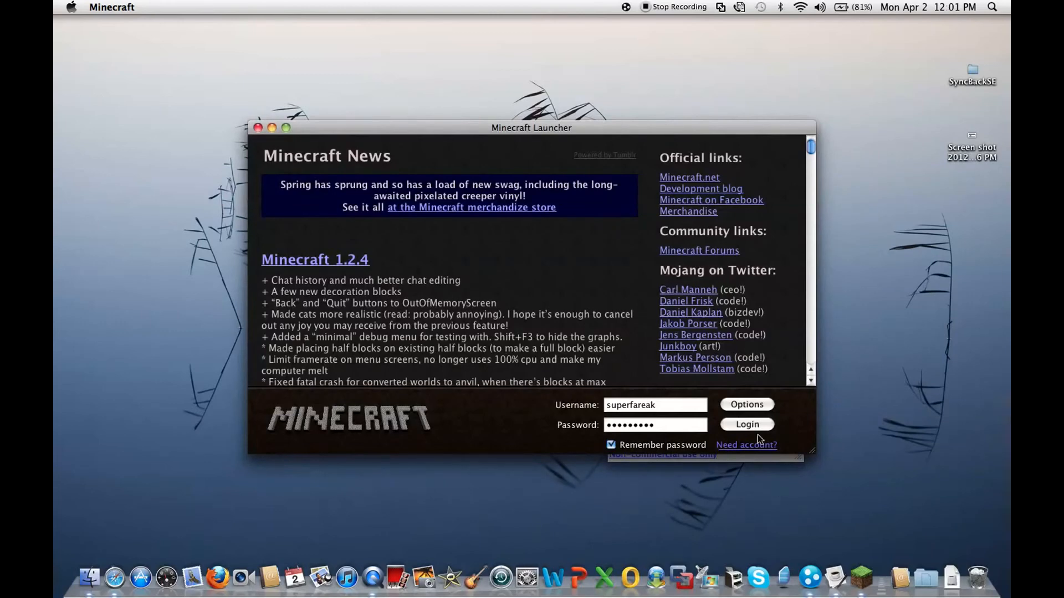
{"action": "left_click", "coordinate": [746, 424]}
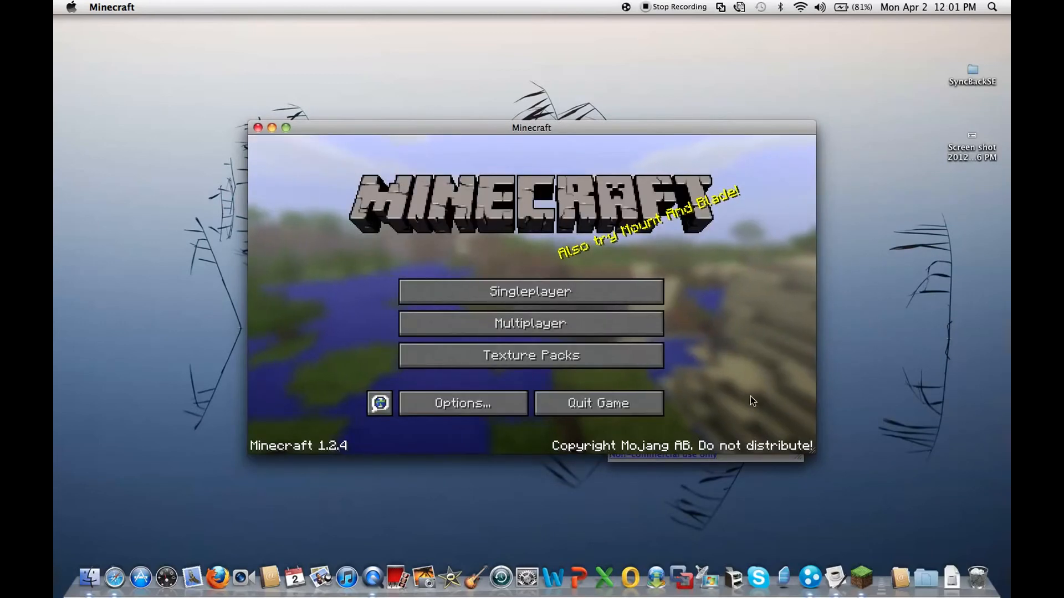
{"action": "left_click", "coordinate": [530, 322]}
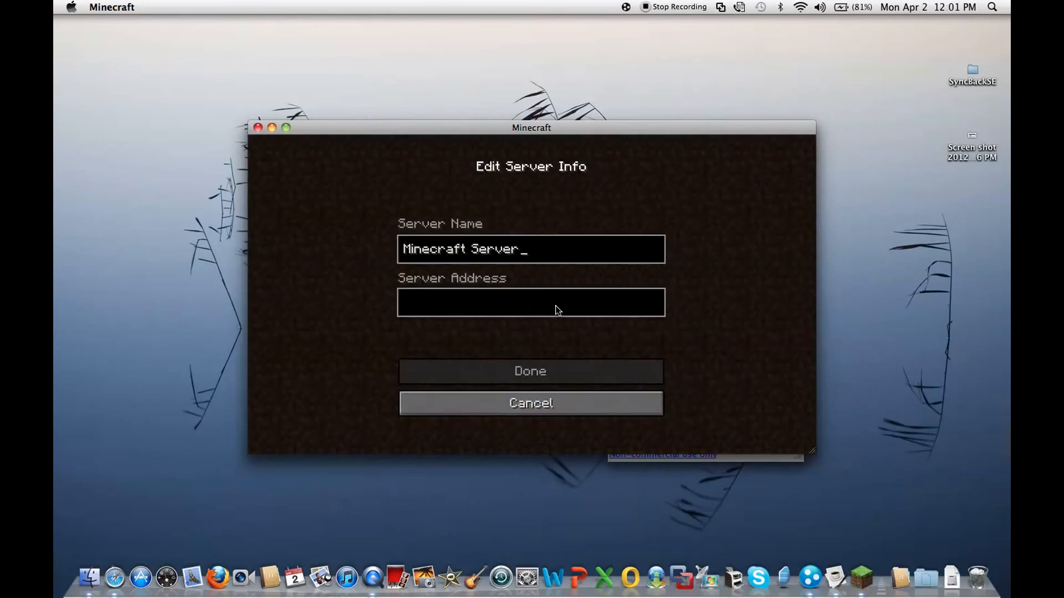
{"action": "left_click", "coordinate": [531, 302]}
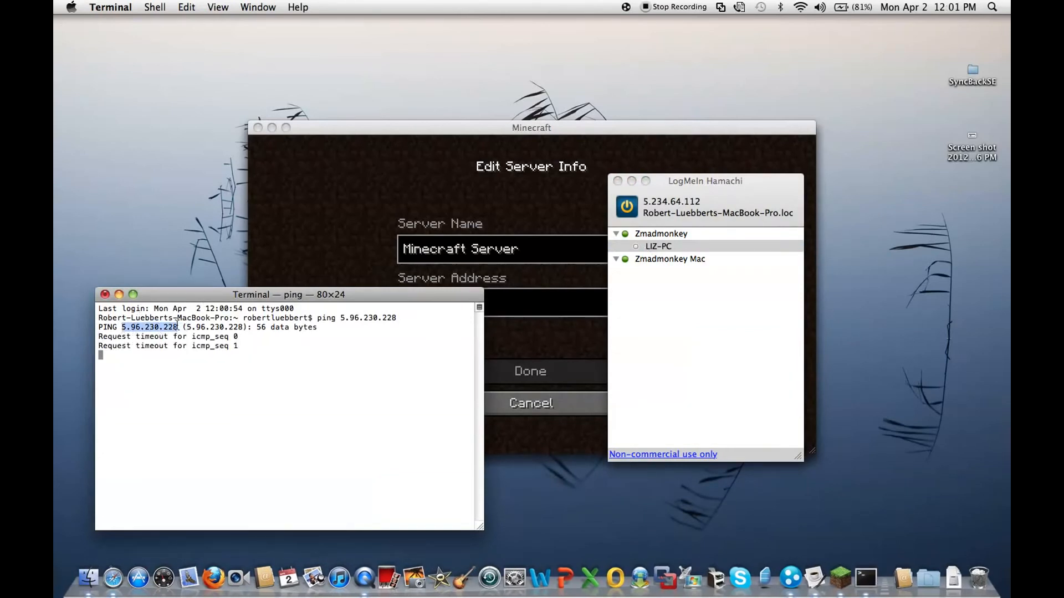
{"action": "left_click", "coordinate": [105, 295]}
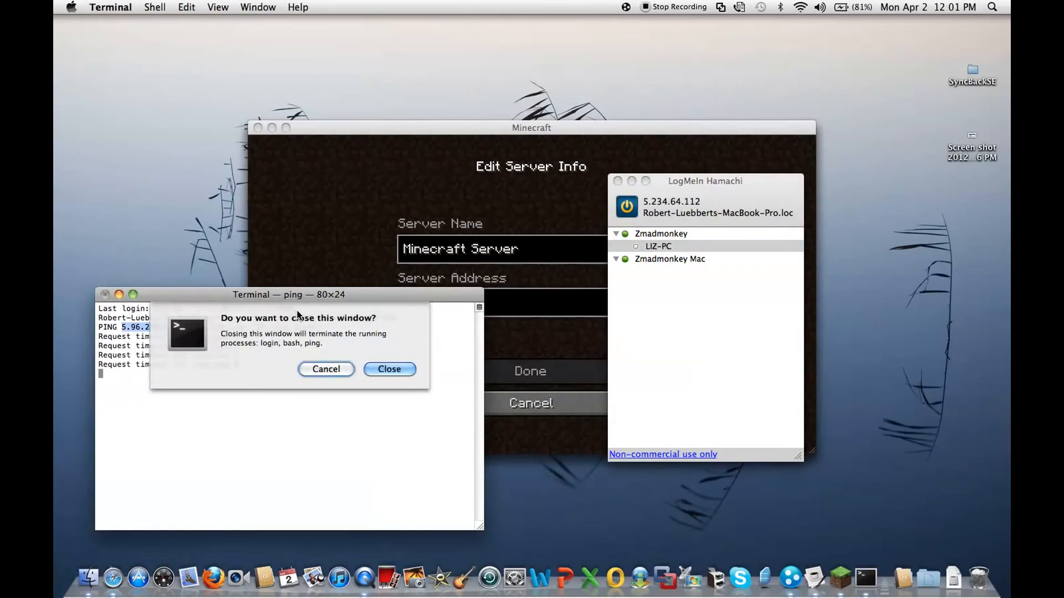
{"action": "left_click", "coordinate": [389, 369]}
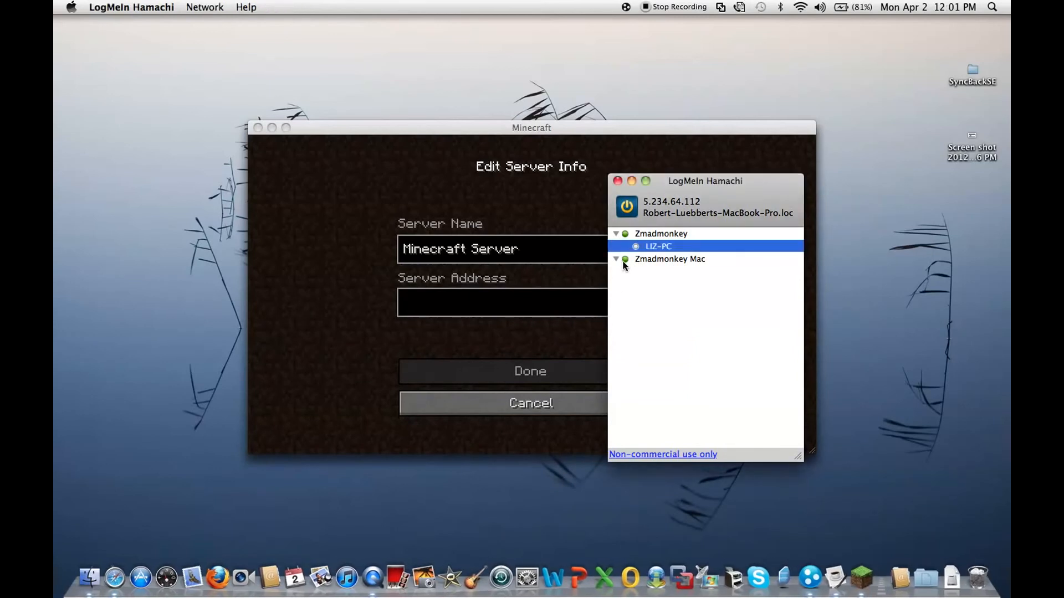
{"action": "type", "text": "-"}
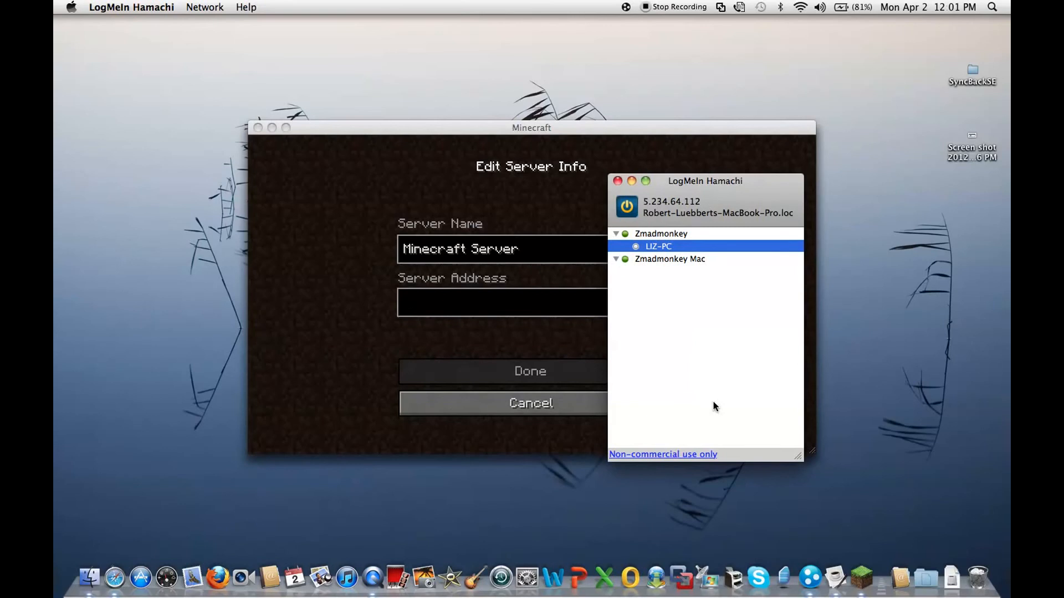
{"action": "mouse_move", "coordinate": [543, 316]}
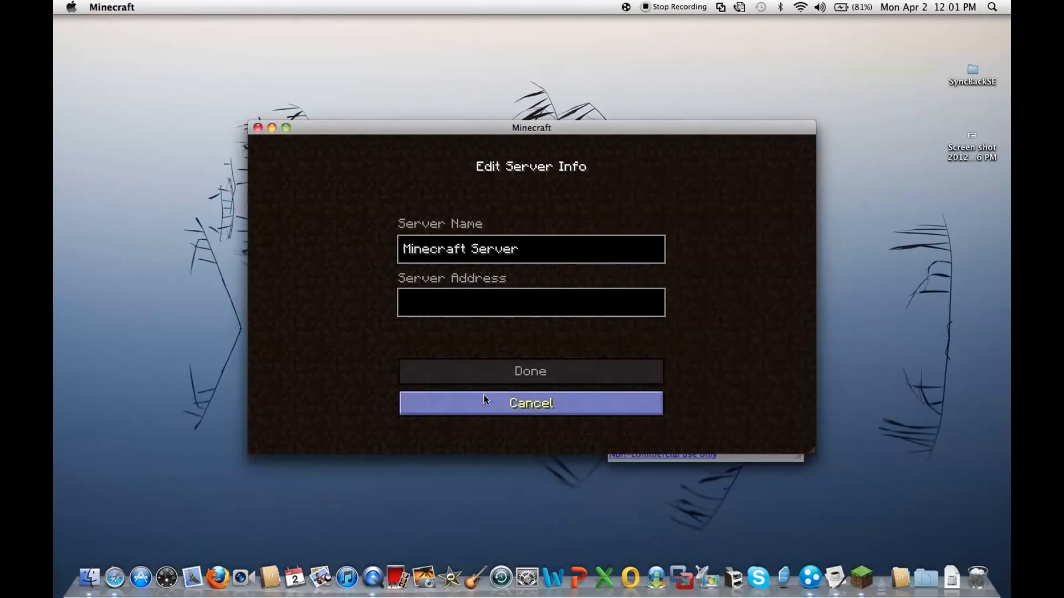
- Cancel the new server entry and join the reachable Zmadmonkey Mac server
{"action": "left_click", "coordinate": [531, 403]}
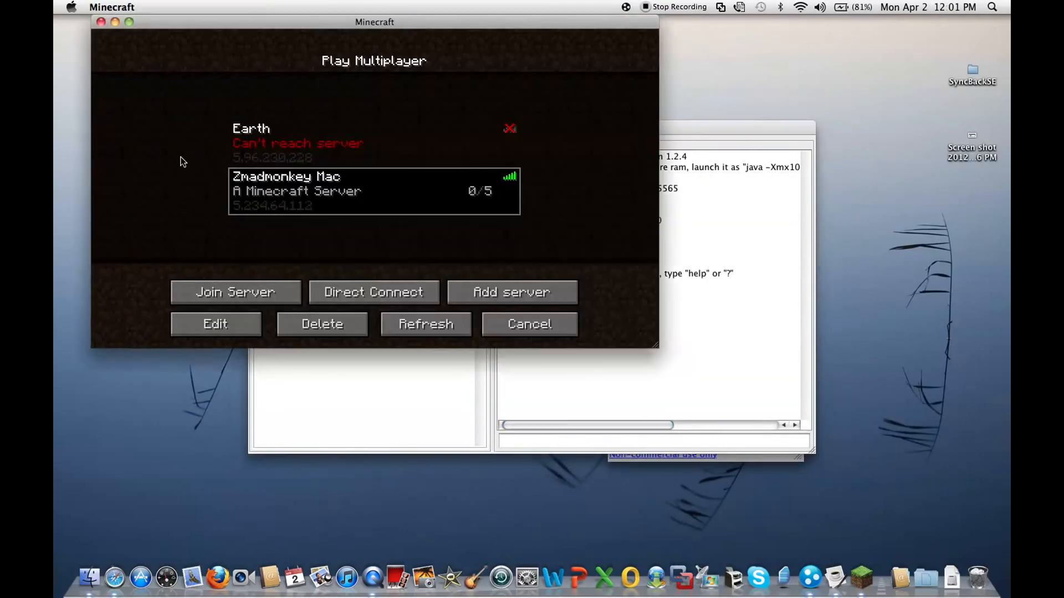
{"action": "left_click", "coordinate": [235, 291]}
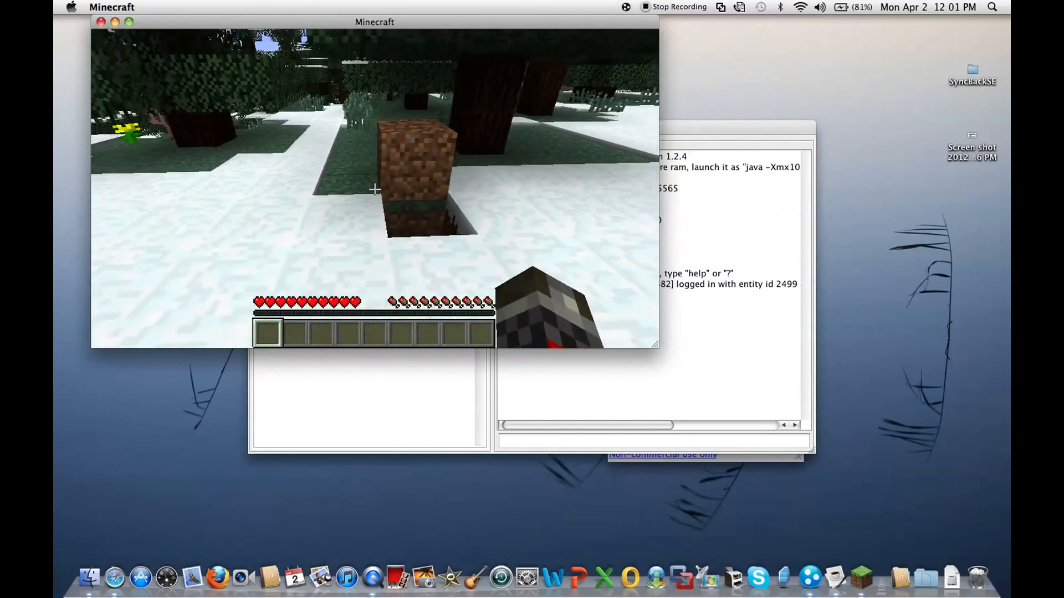
{"action": "mouse_move", "coordinate": [373, 189]}
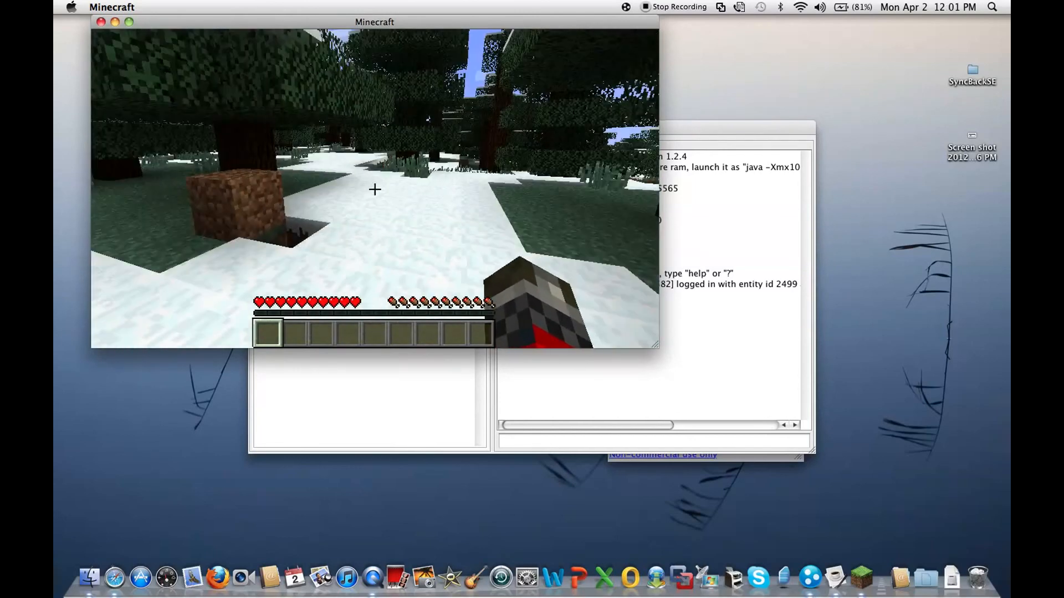